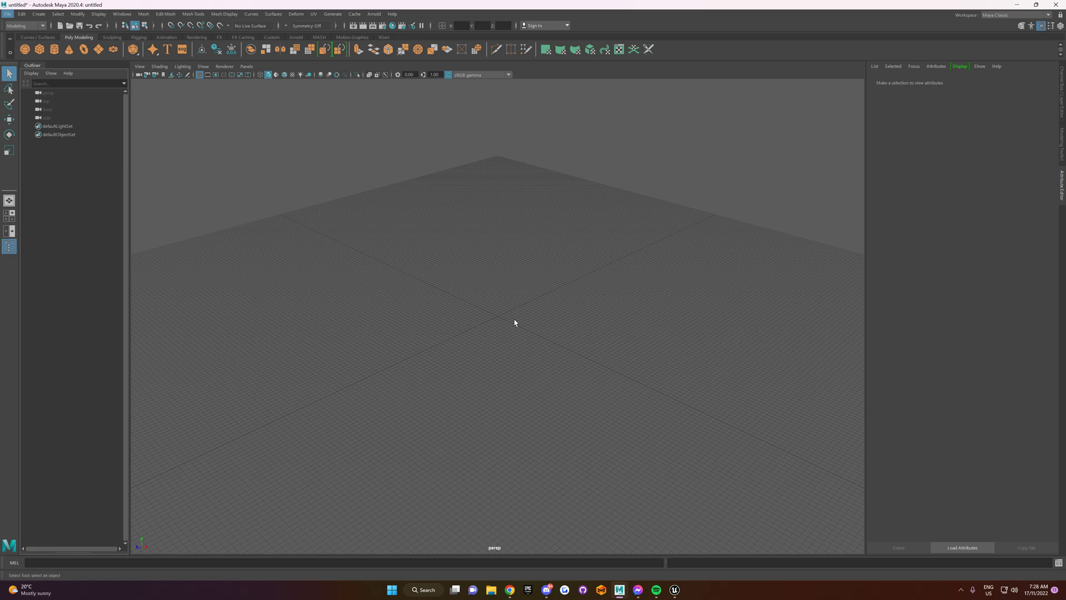
mouse_move(372, 171)
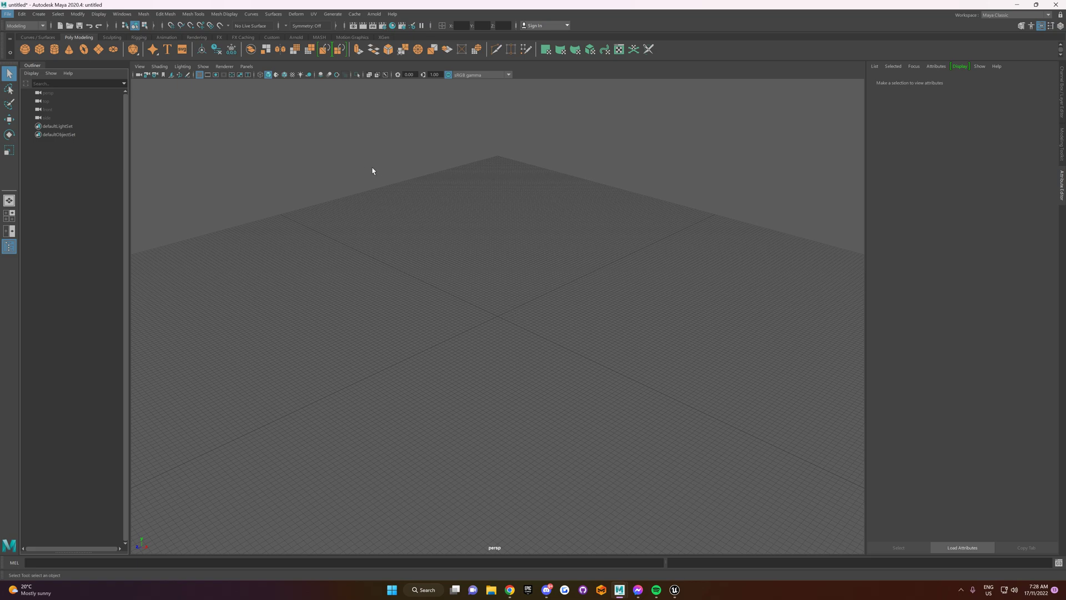
mouse_move(1026, 17)
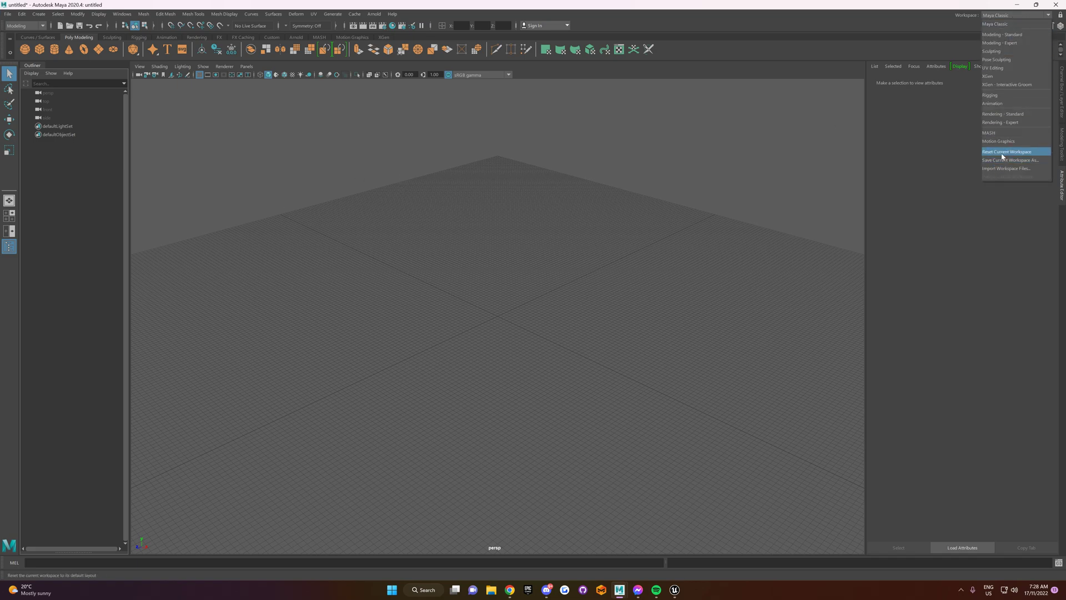
Reset the workspace to default and bring up the Windows > Settings/Preferences options
click(1006, 153)
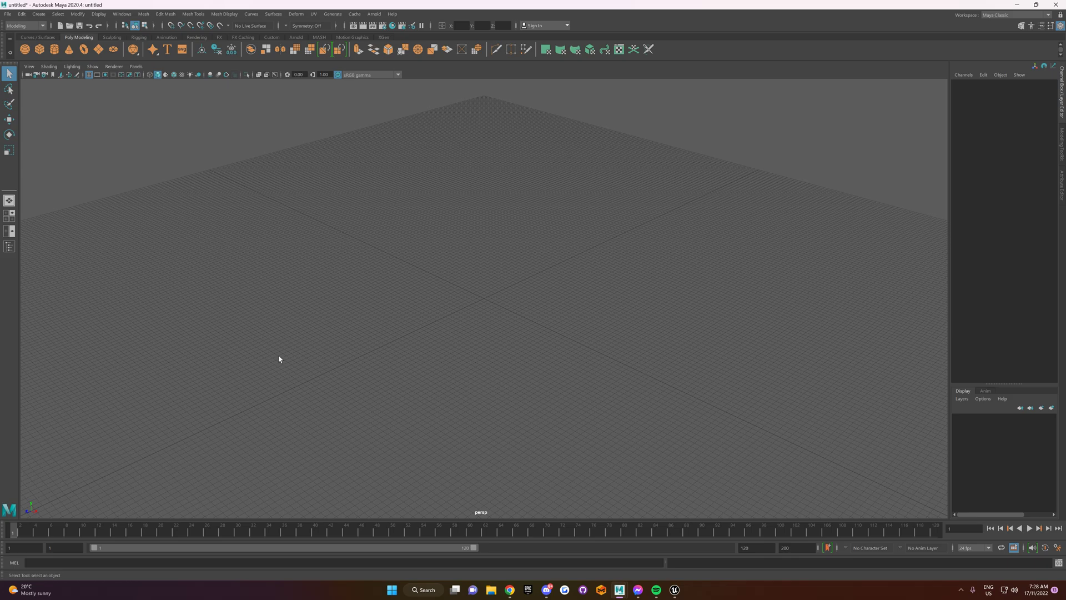
mouse_move(343, 224)
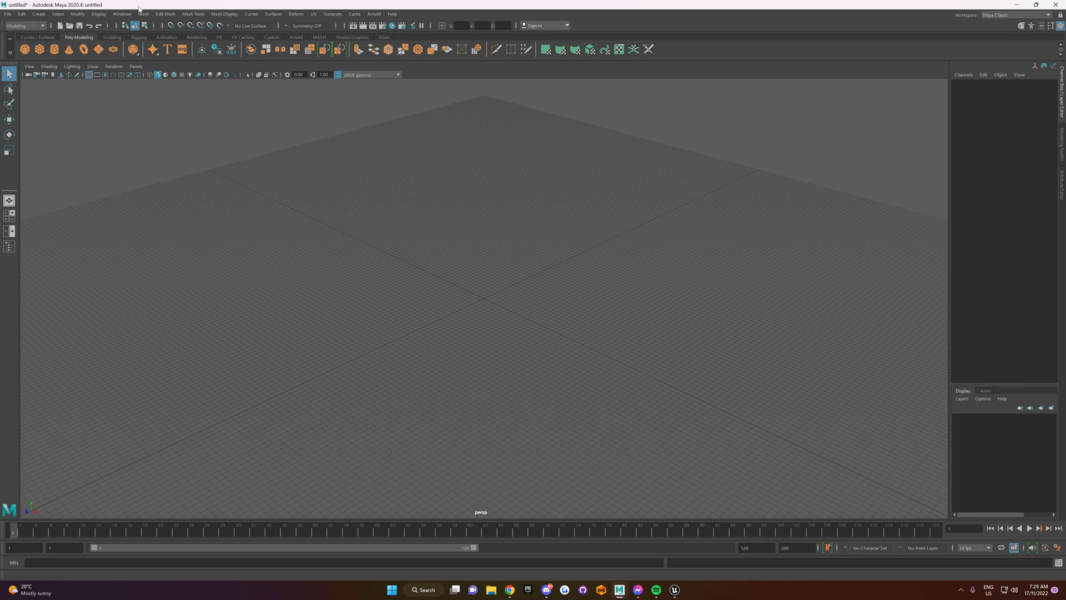
click(121, 13)
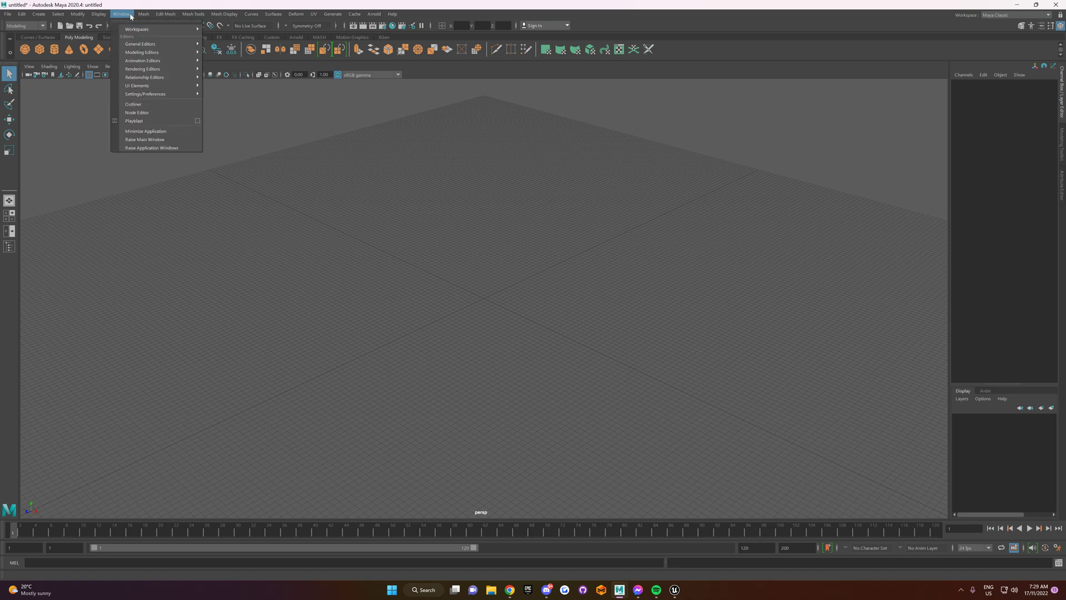
click(144, 13)
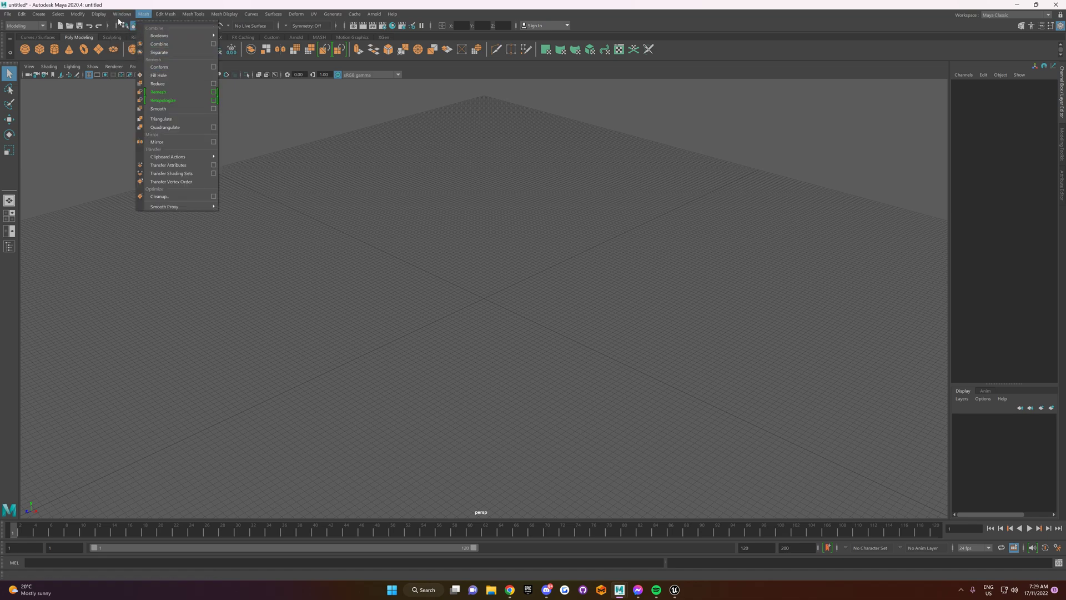
click(122, 13)
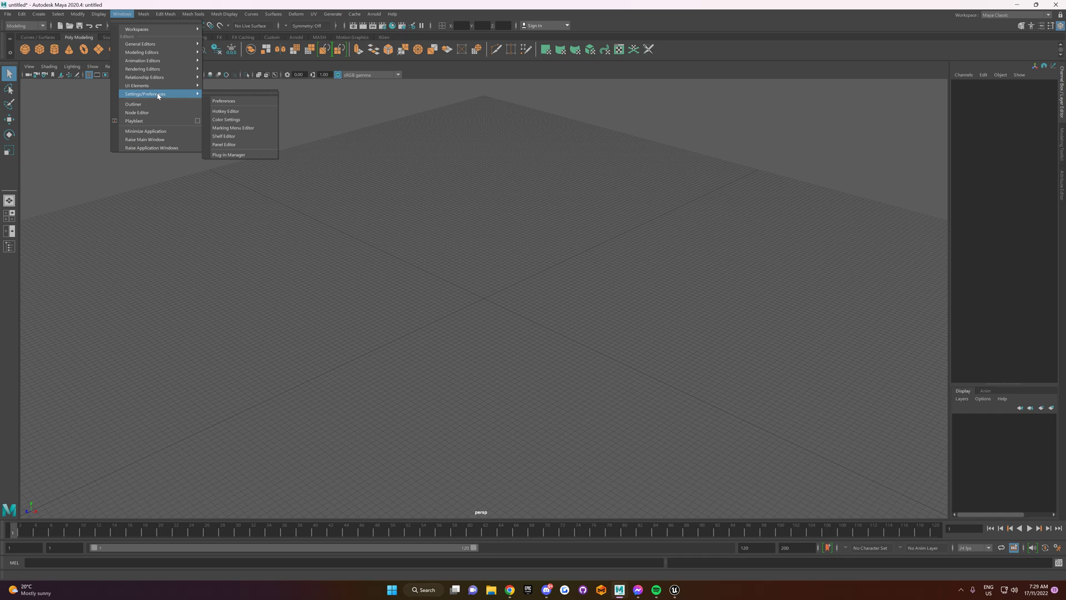
mouse_move(224, 94)
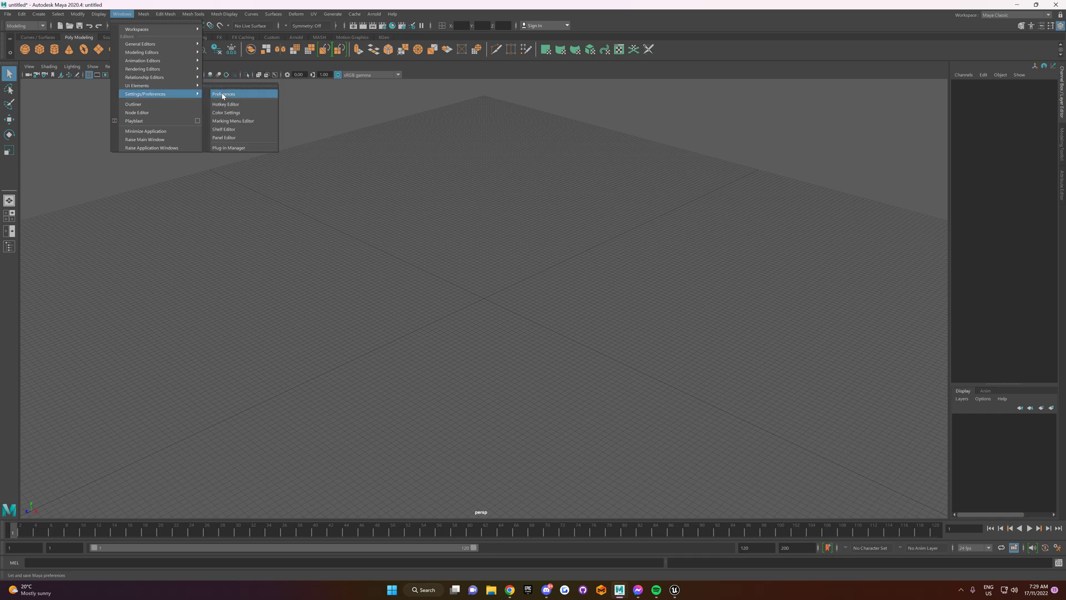
In Preferences > Settings, set the Linear working unit to meter and save
click(223, 93)
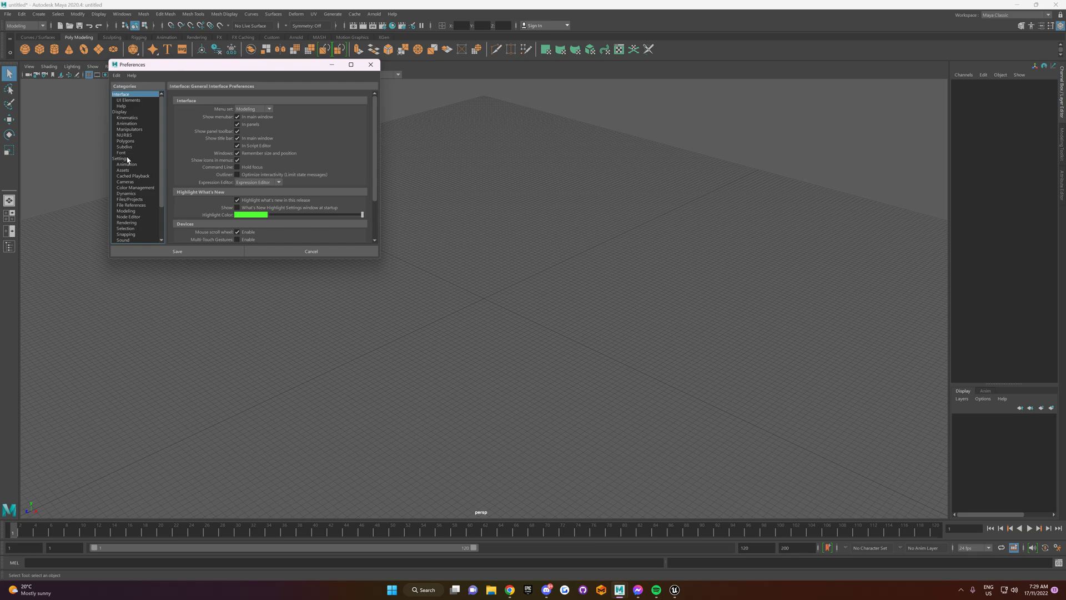
click(121, 159)
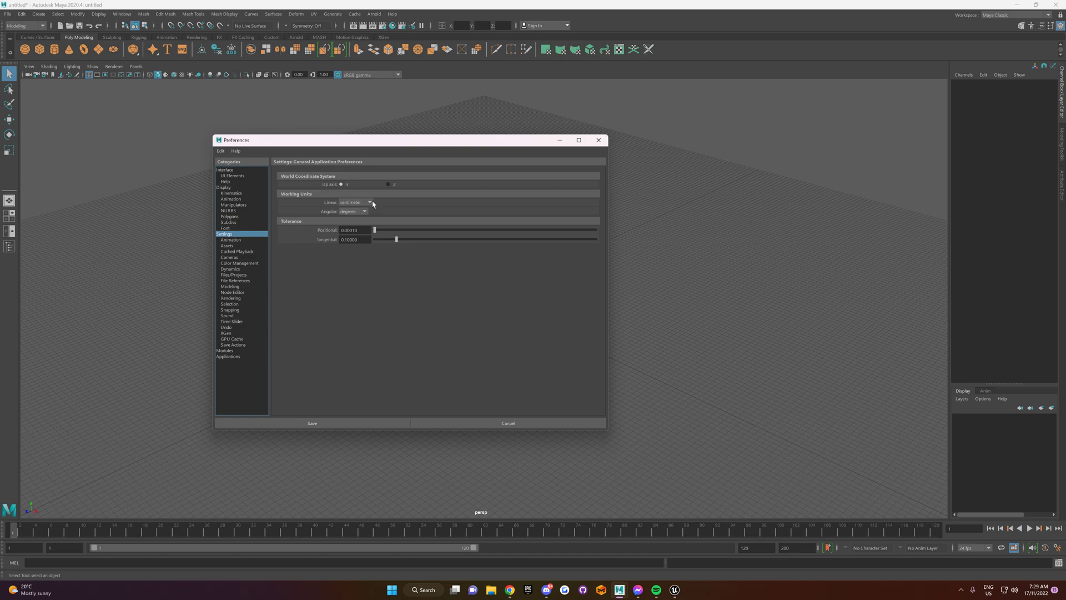
click(368, 202)
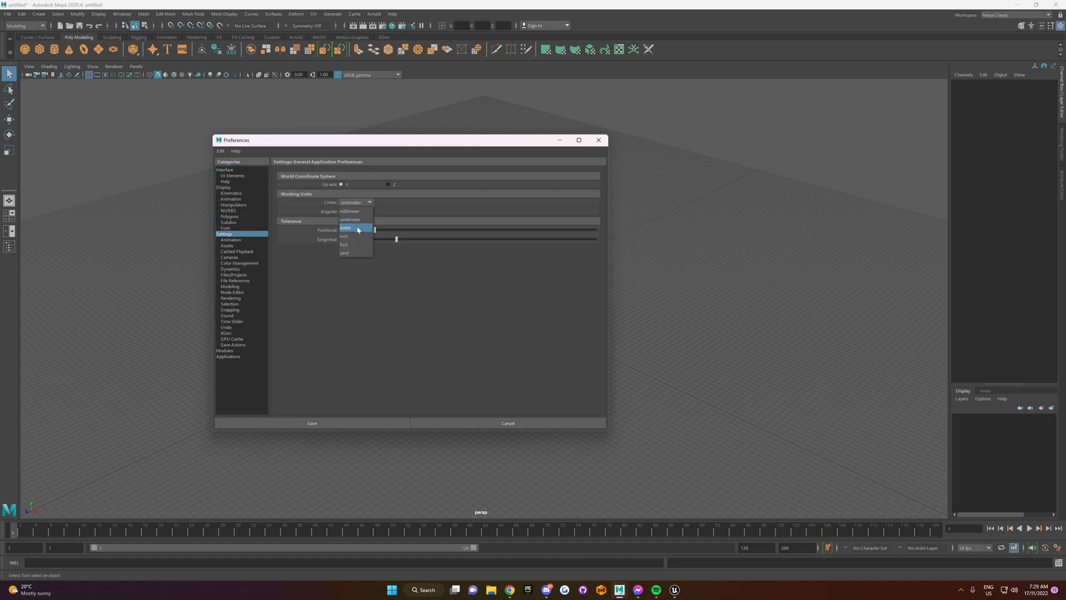
click(346, 228)
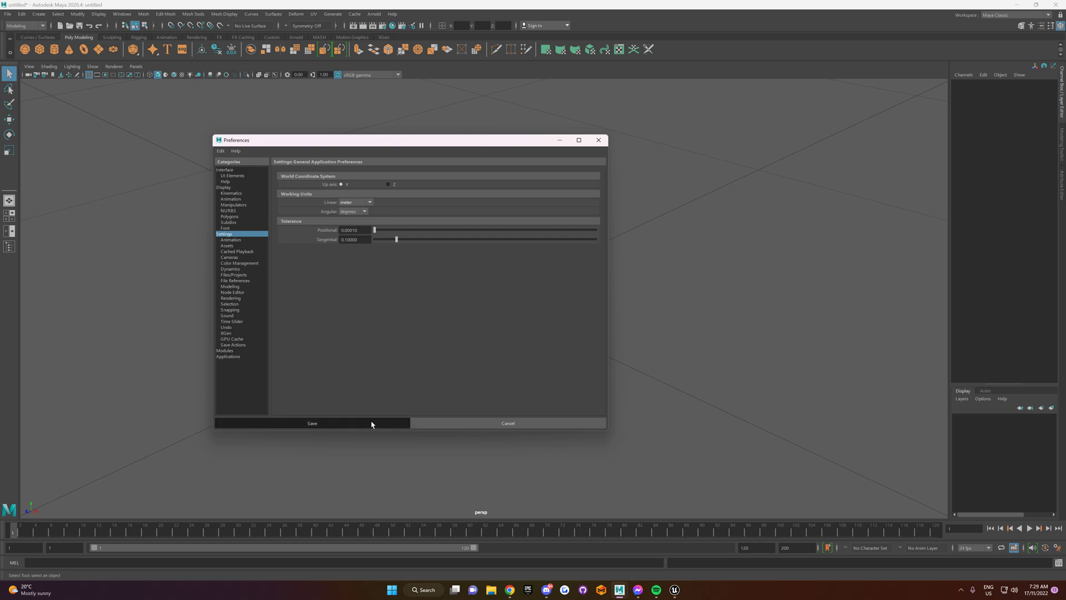
click(311, 423)
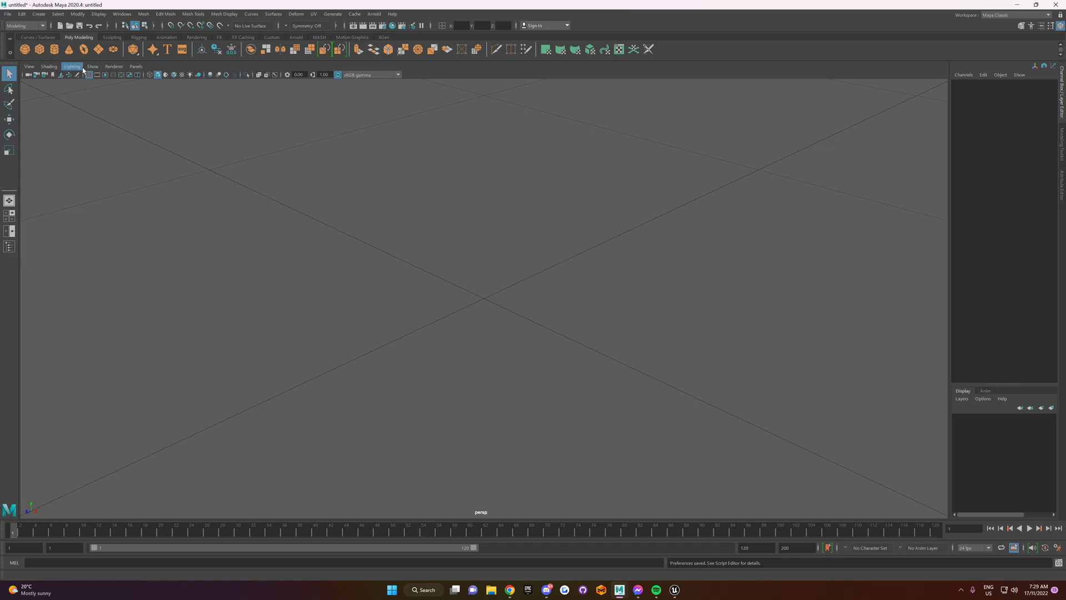
Show the Outliner and select the persp camera for editing
click(121, 13)
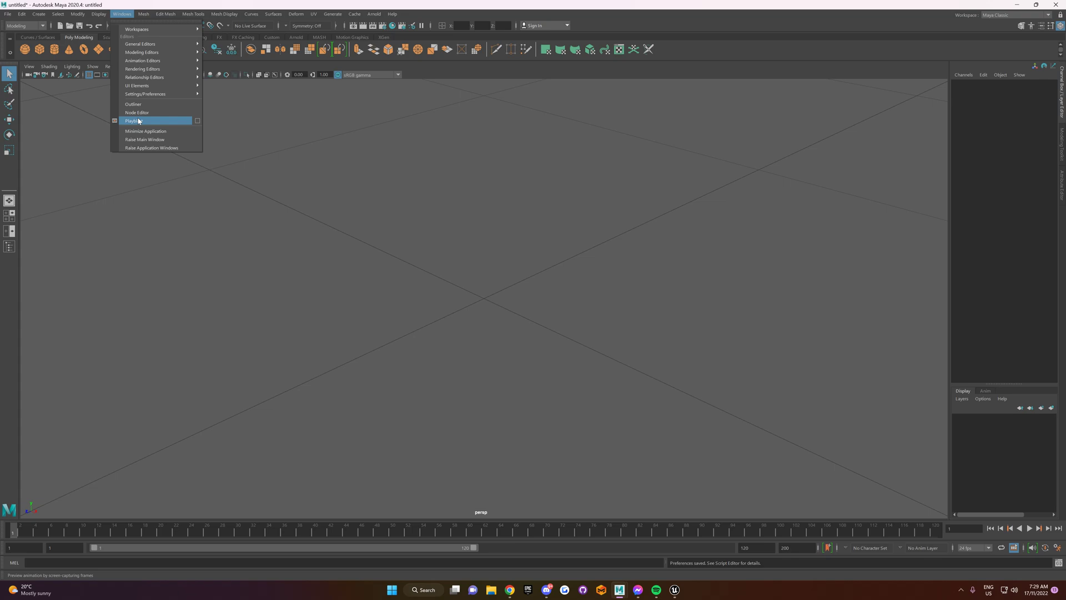
click(133, 105)
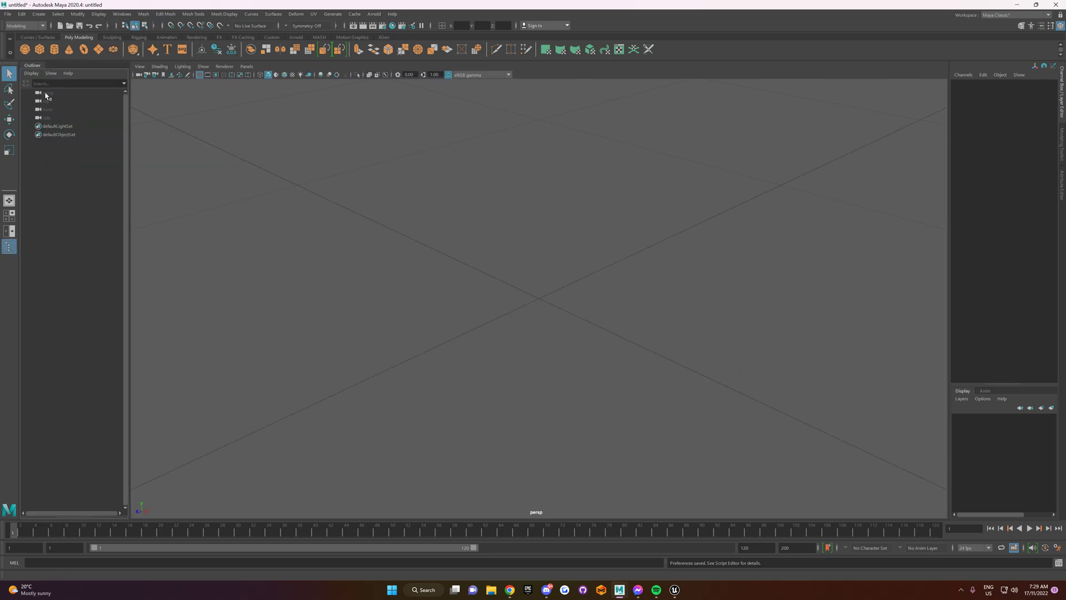
click(48, 92)
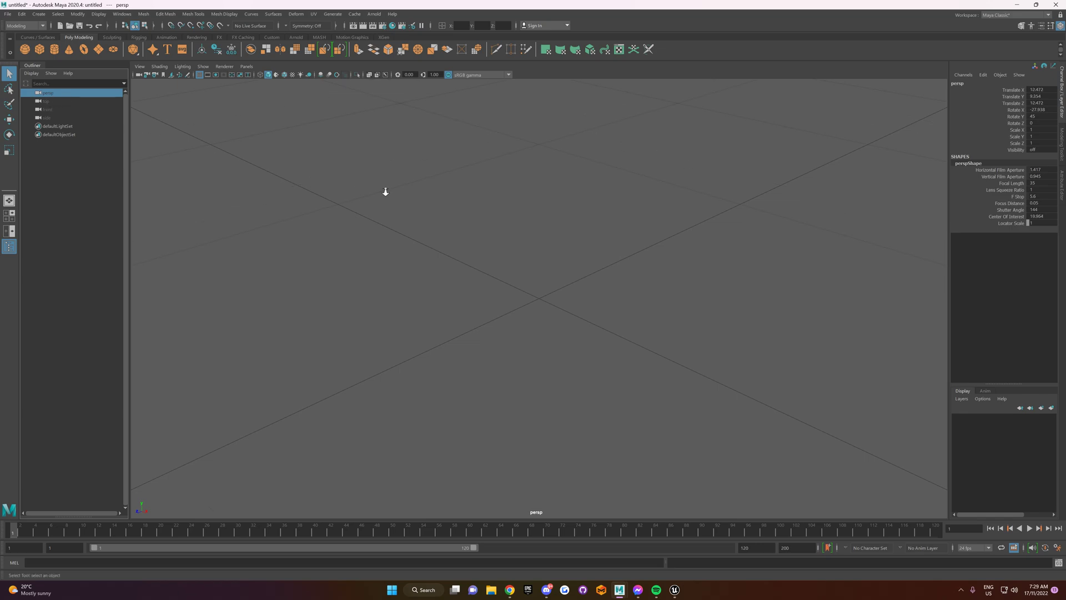
Set perspShape's Near Clip Plane to 1.000 and Far Clip Plane to 100000
scroll(down, 3)
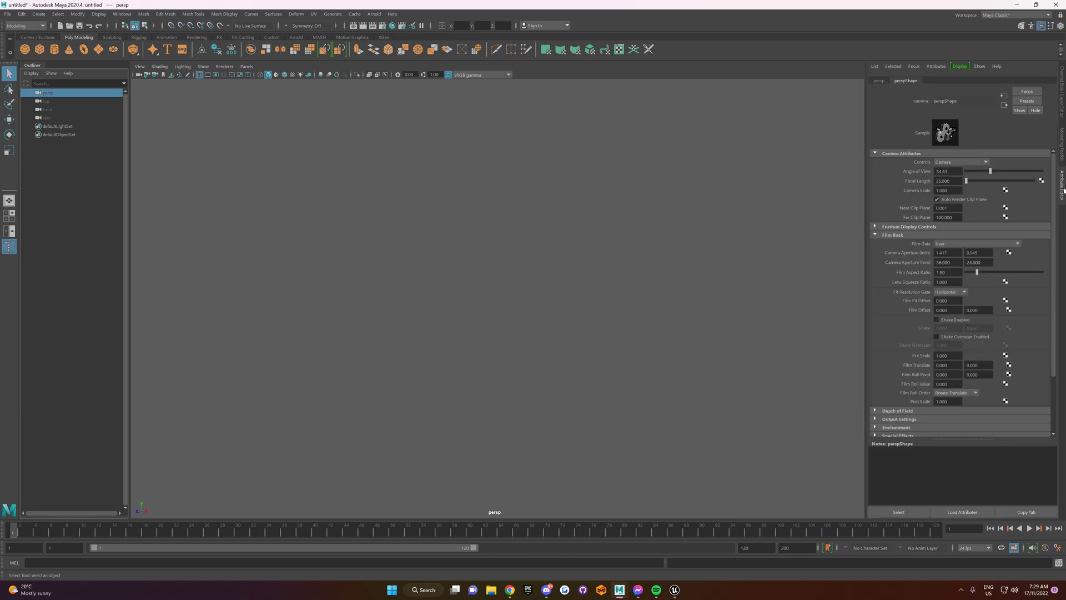
mouse_move(913, 214)
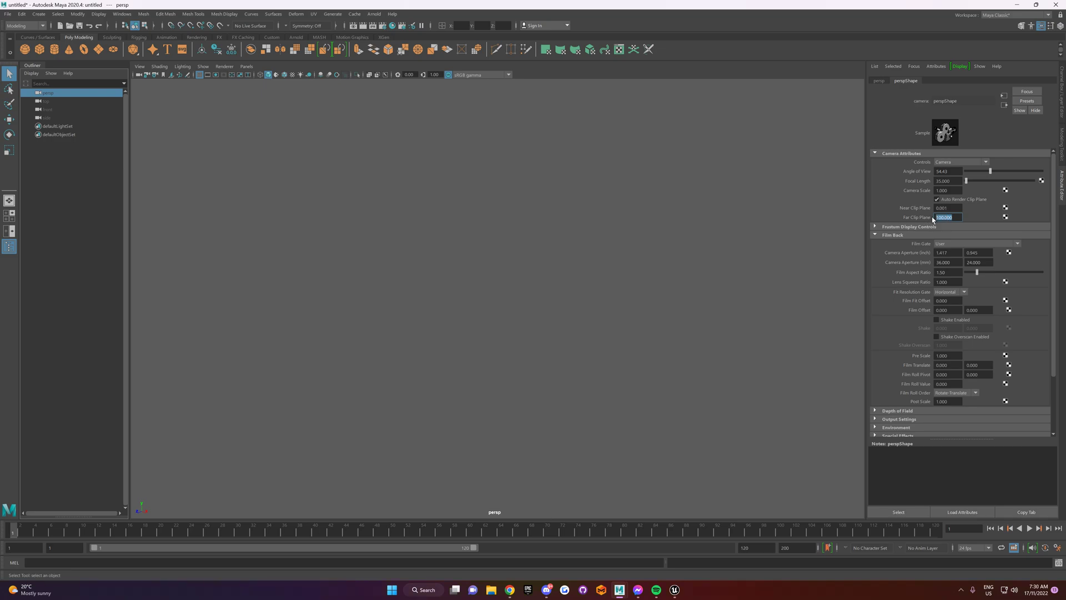
text(1.000)
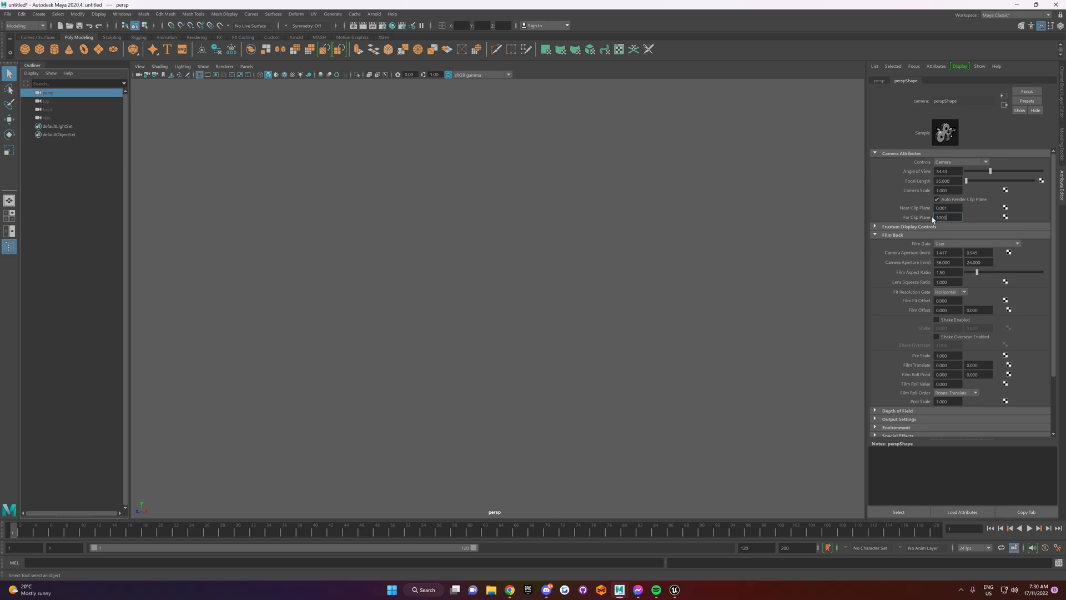
text(100000)
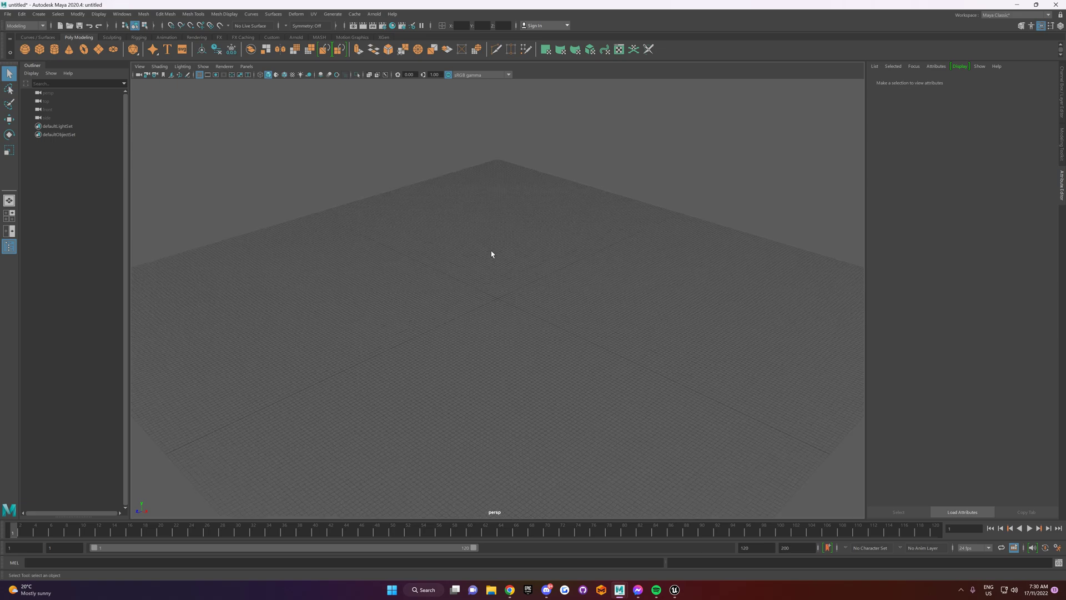
mouse_move(416, 256)
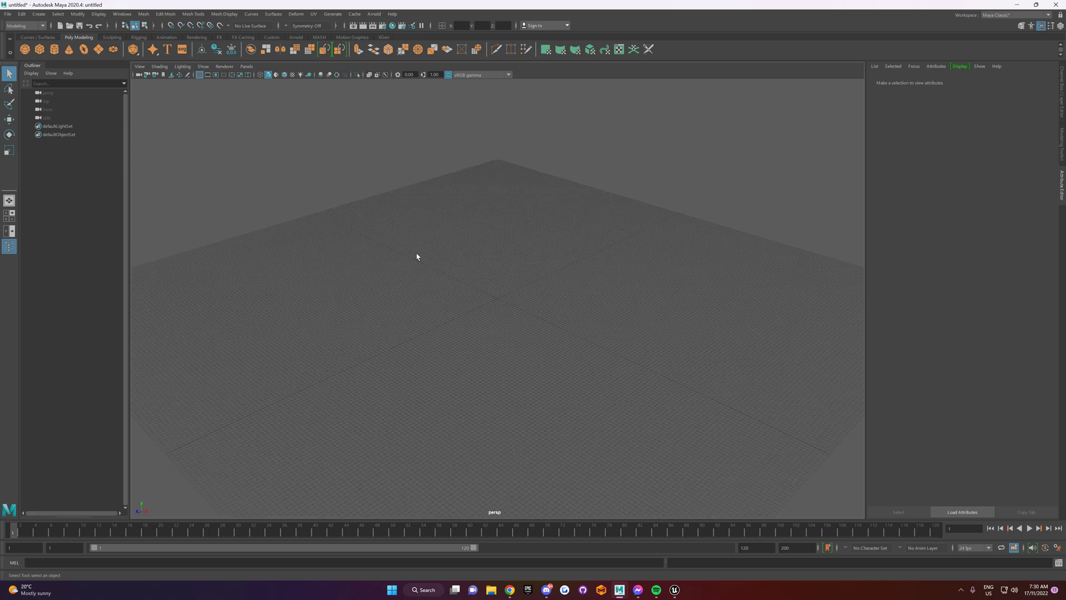
Bring up Grid Options from the viewport panel's grid icon
click(199, 74)
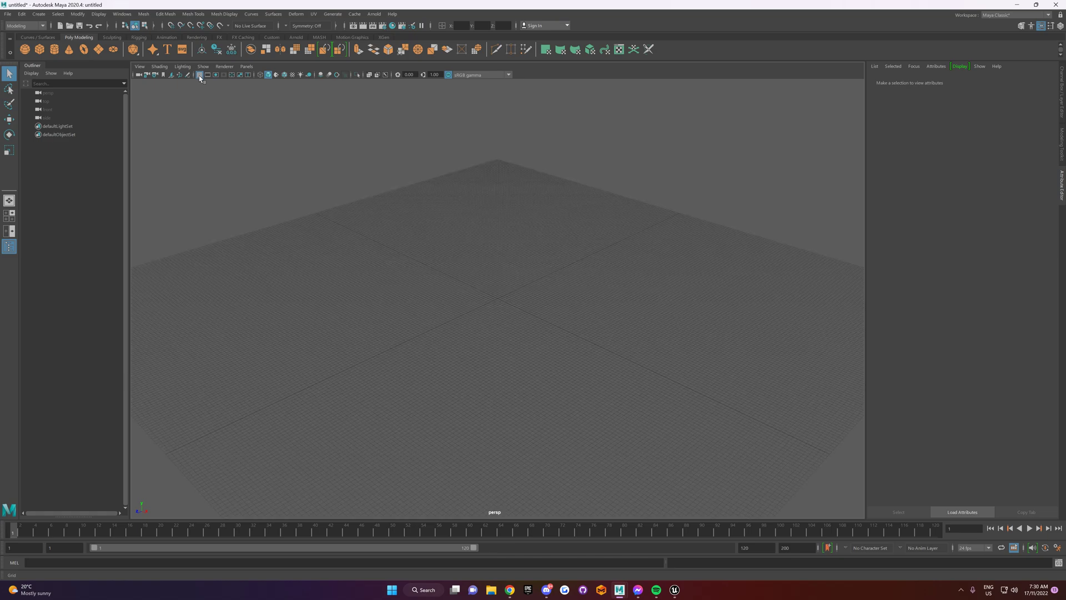
click(198, 74)
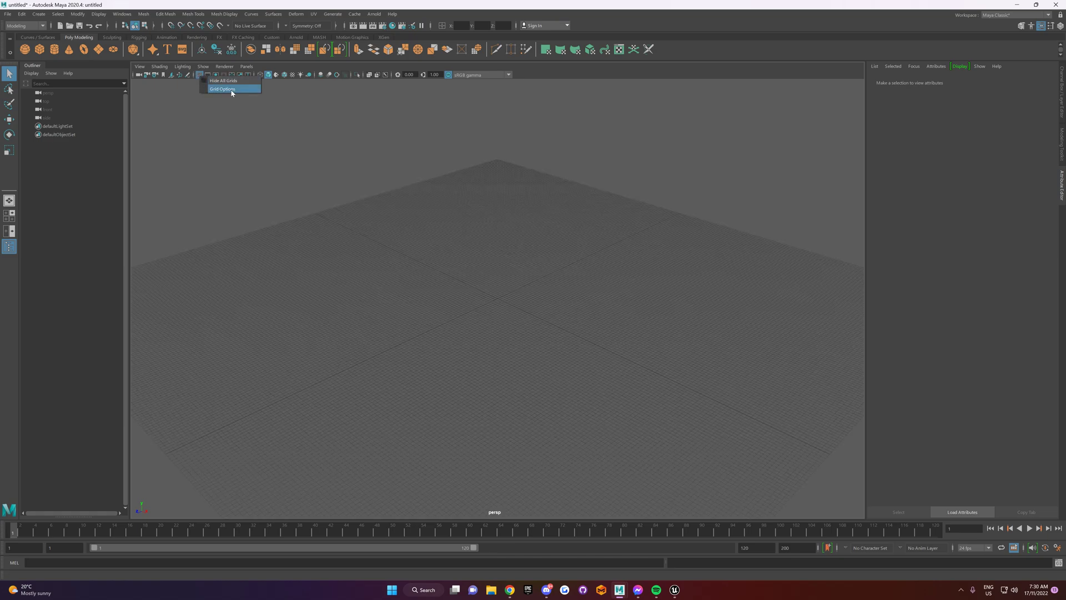
click(222, 89)
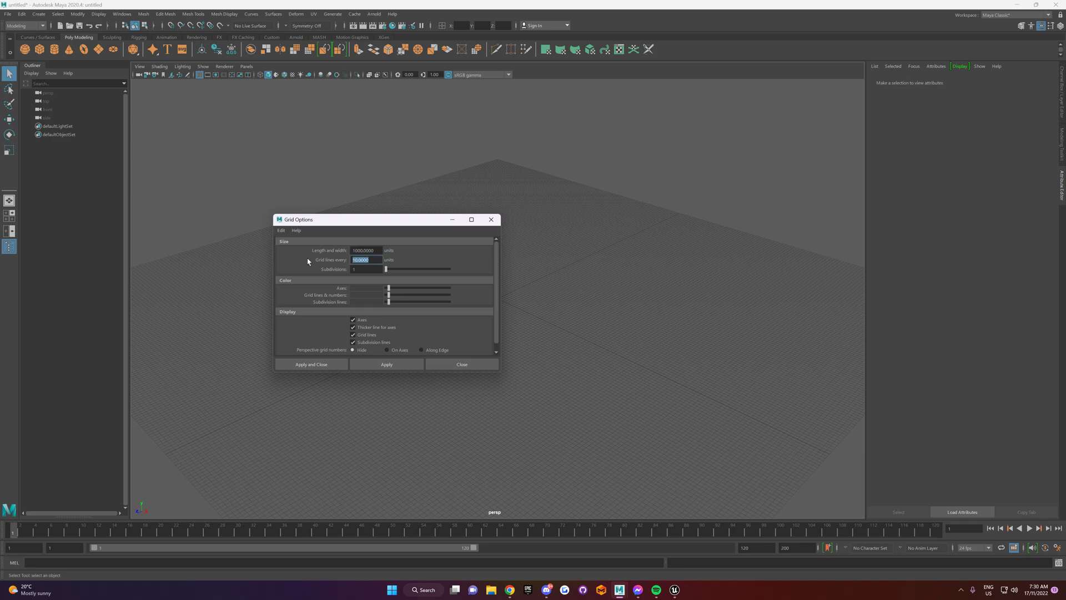
Set grid Subdivisions to 1, apply the grid settings and close the window
text(1)
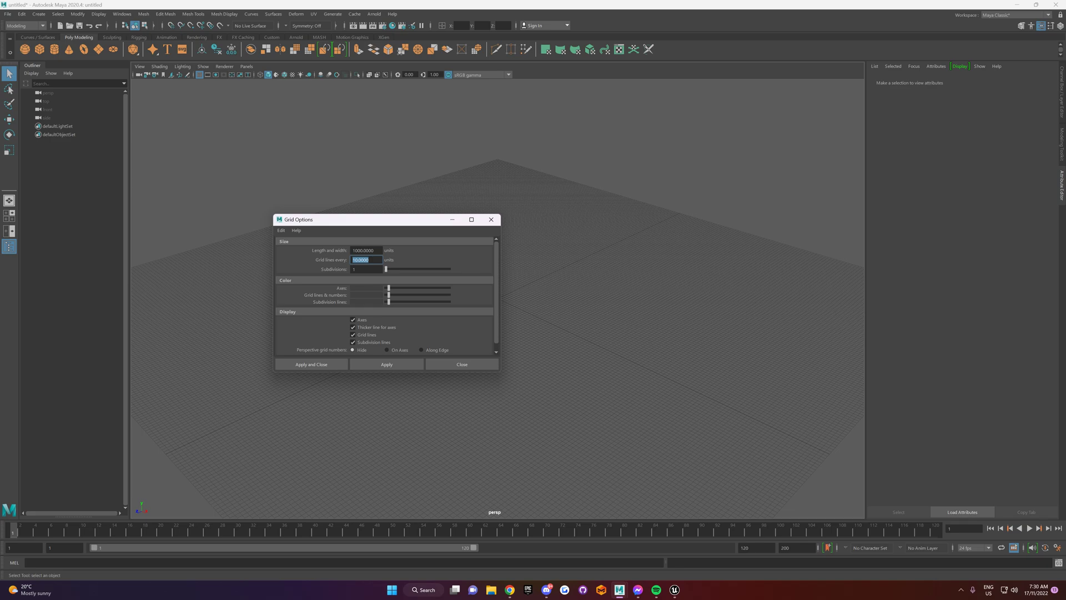
click(367, 269)
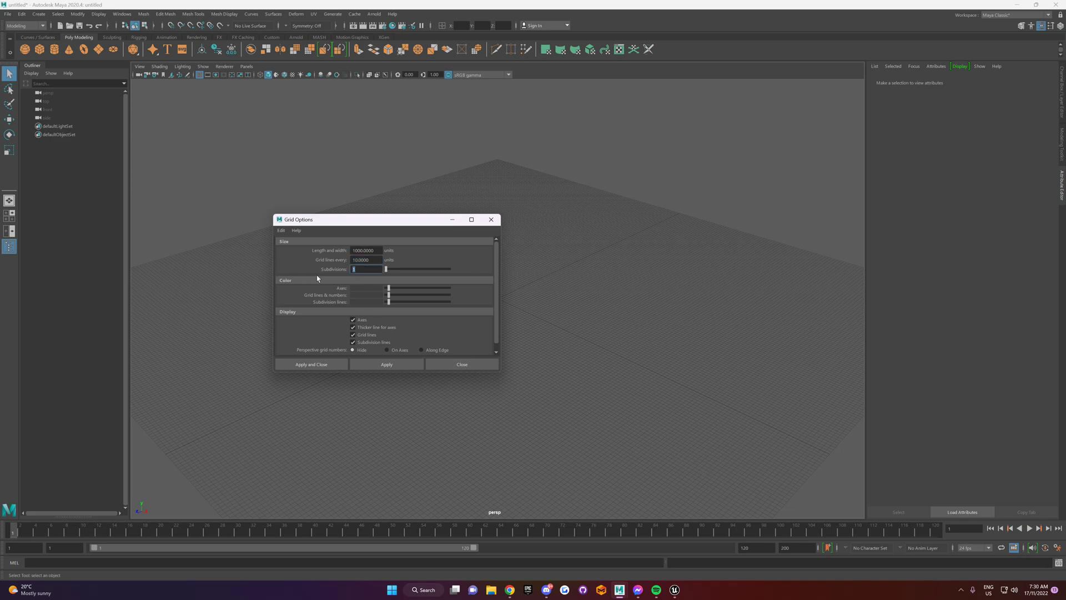
drag(319, 219, 214, 165)
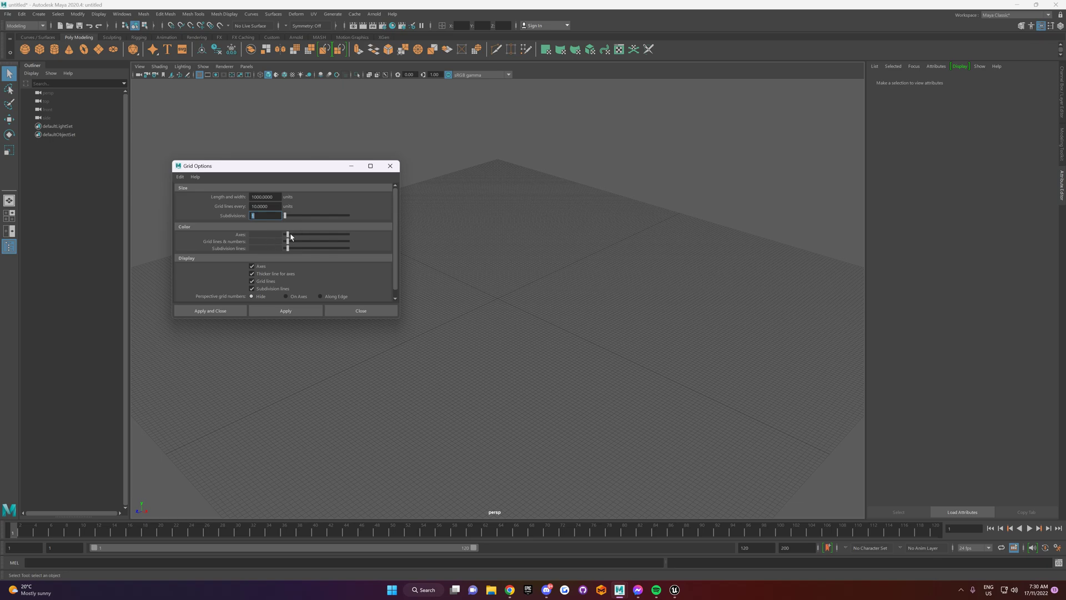
click(266, 234)
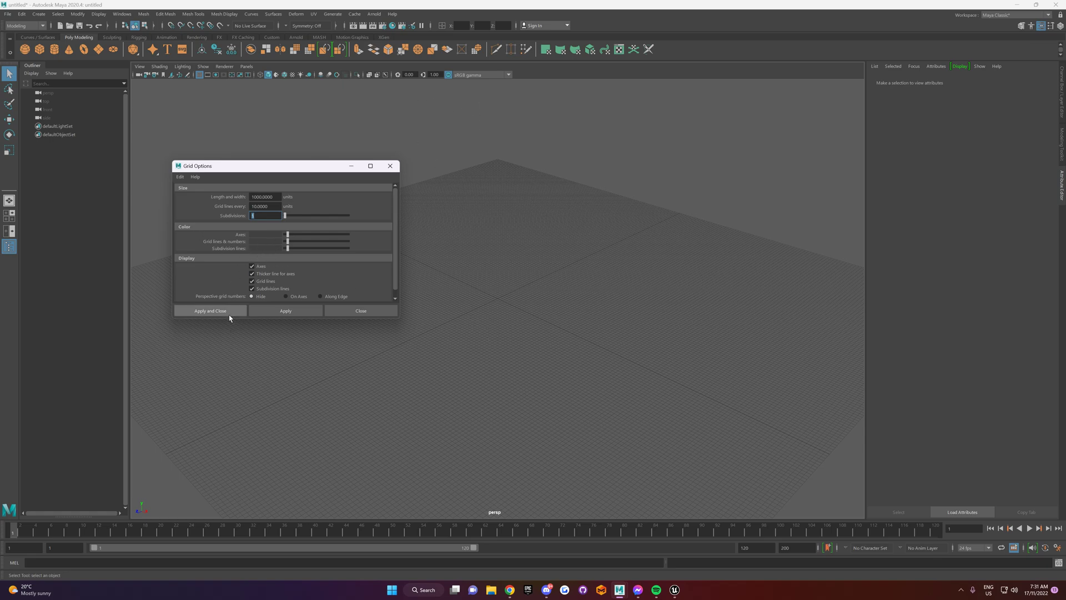
click(286, 310)
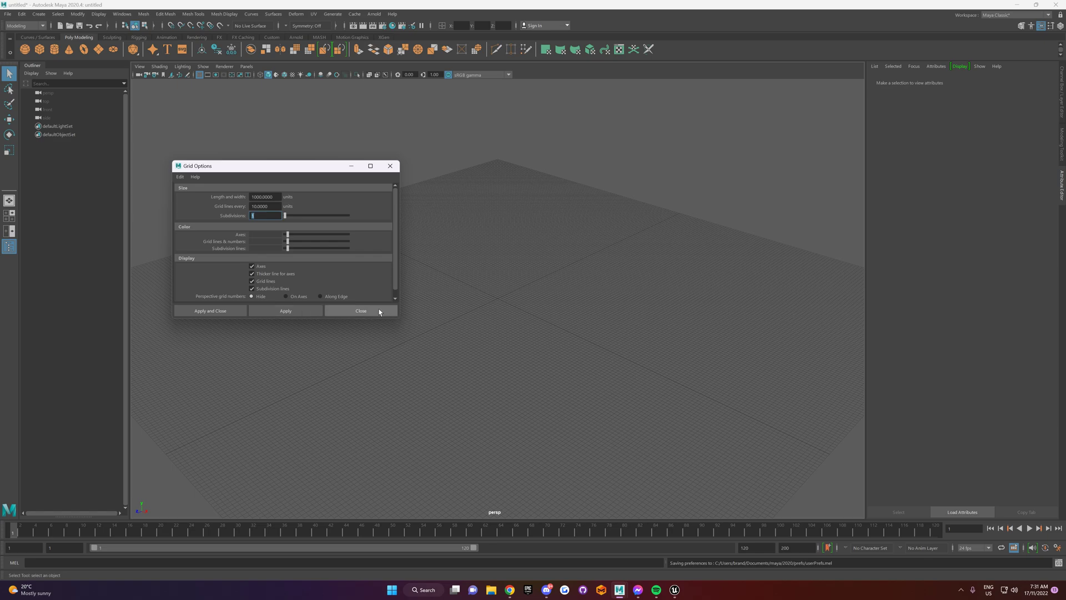
click(359, 311)
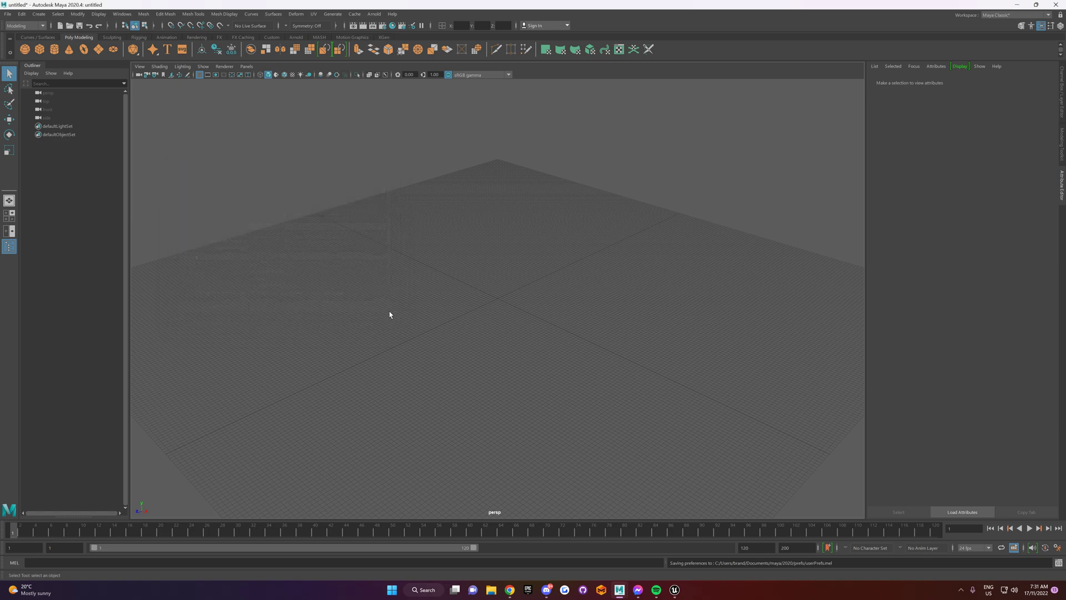
mouse_move(591, 311)
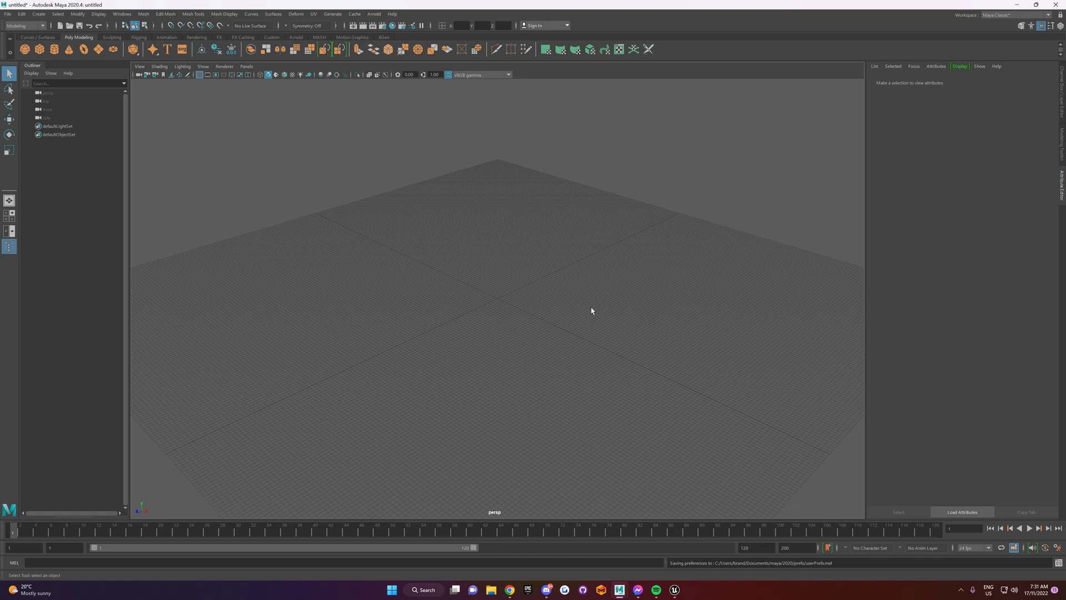
mouse_move(40, 49)
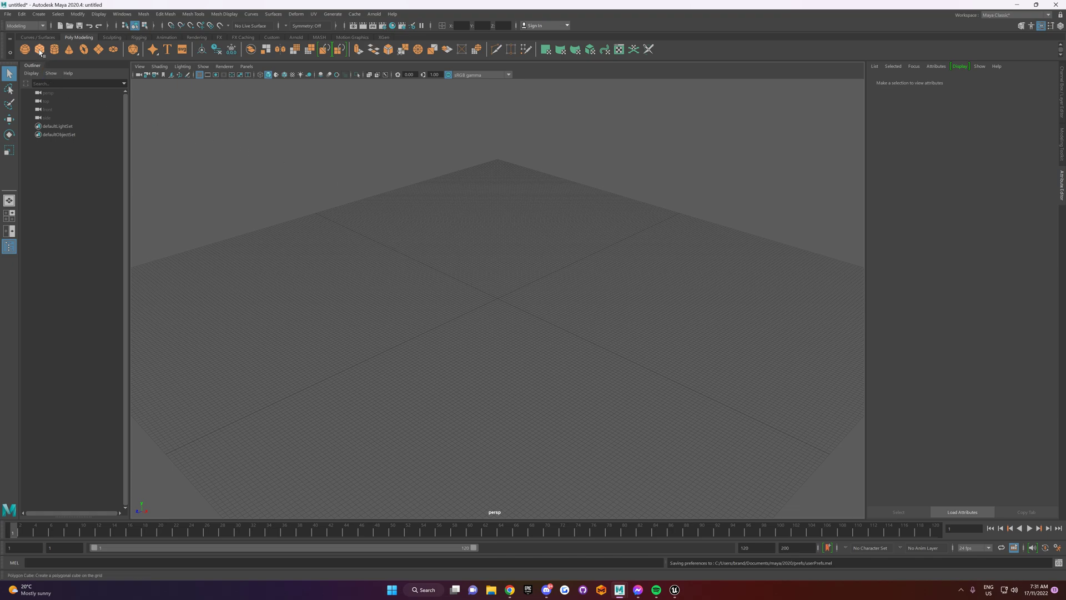
Create a default polygon cube pCube1 at the origin from the Poly Modeling shelf
click(39, 48)
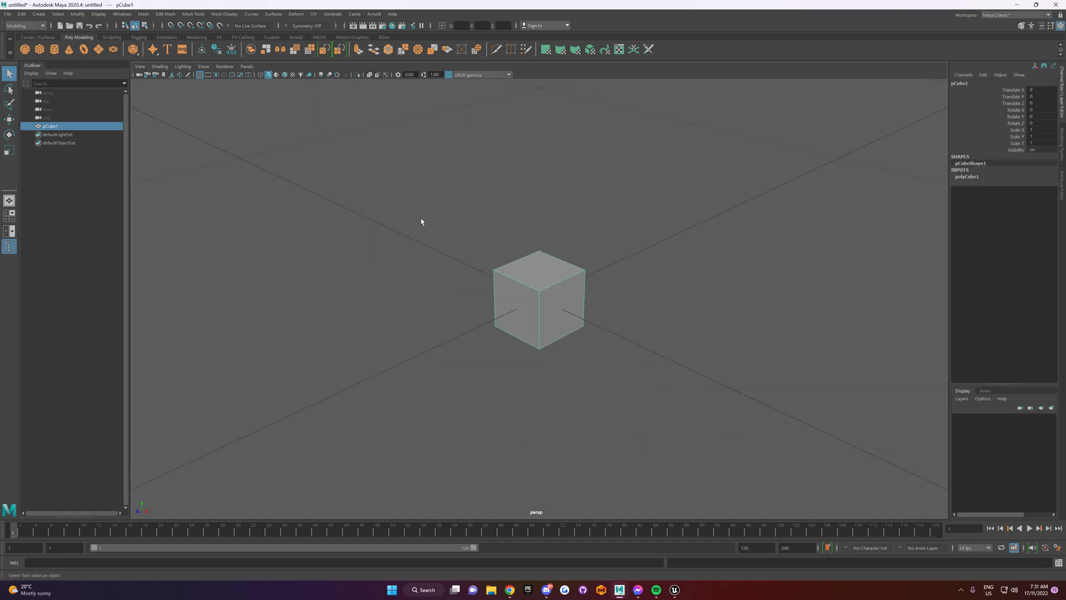
Start Export Selection for the cube with file type FBX export and name Cube
click(8, 14)
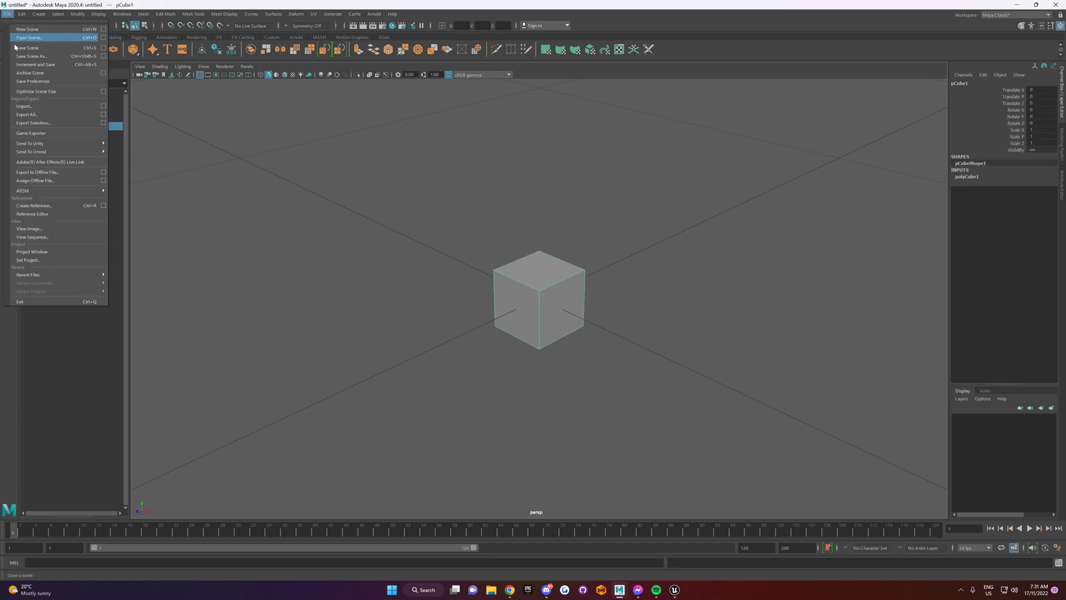
click(33, 123)
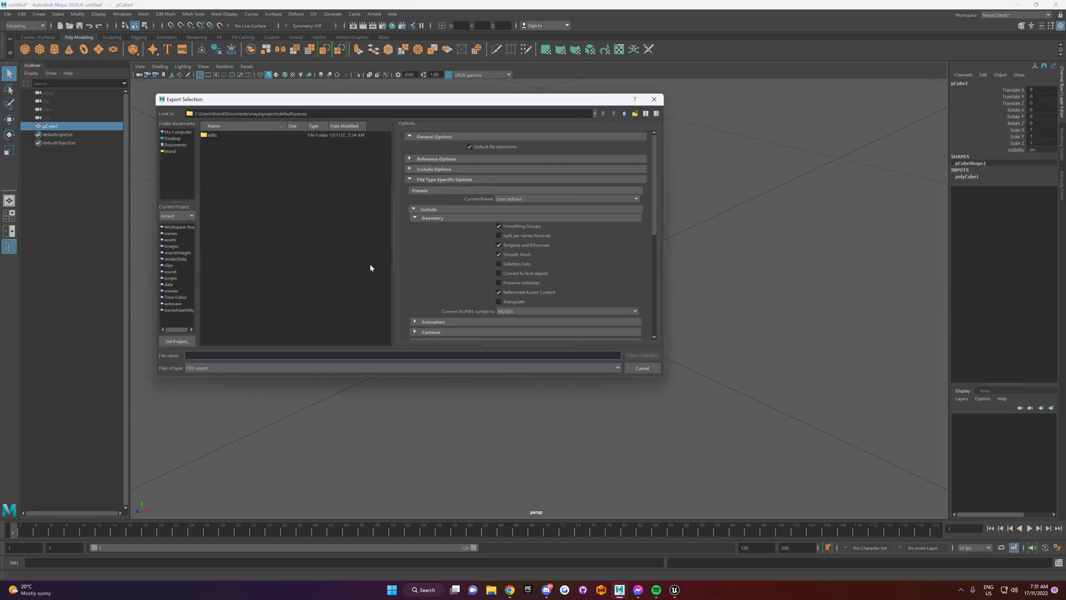
click(400, 368)
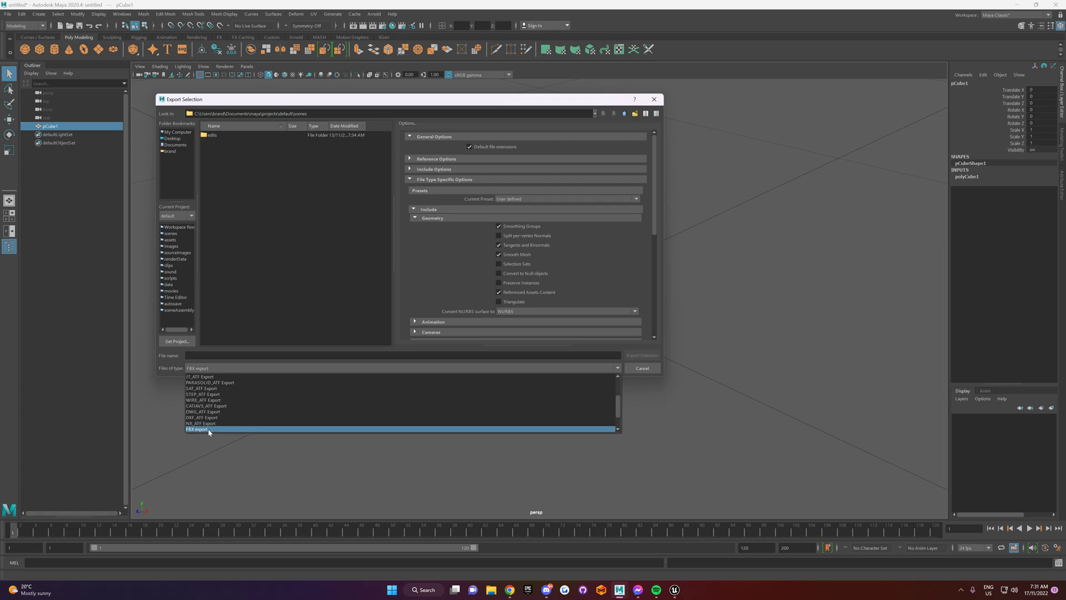
click(197, 428)
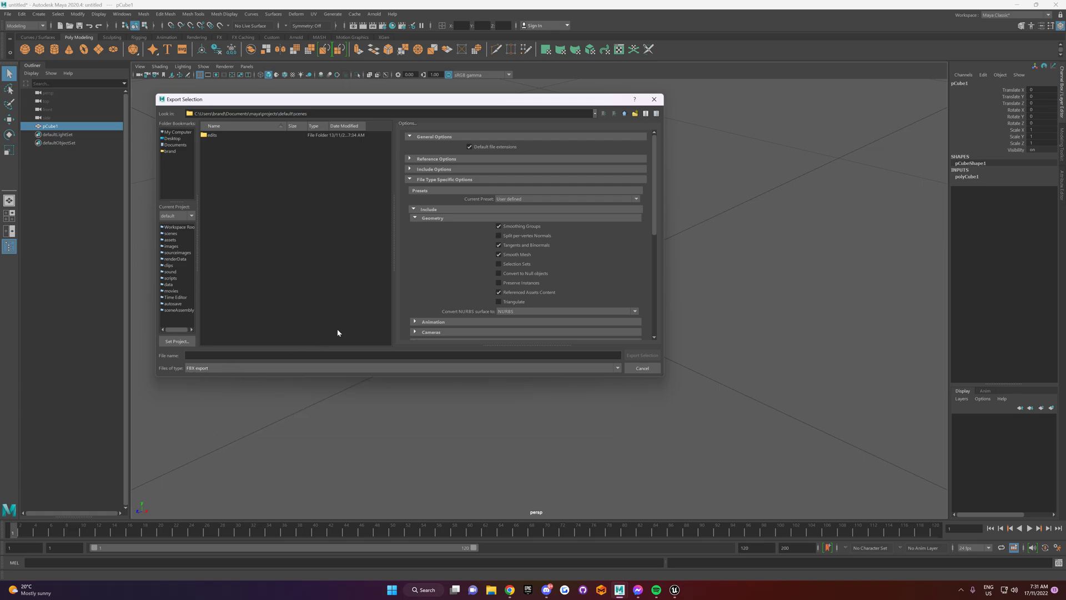
click(401, 355)
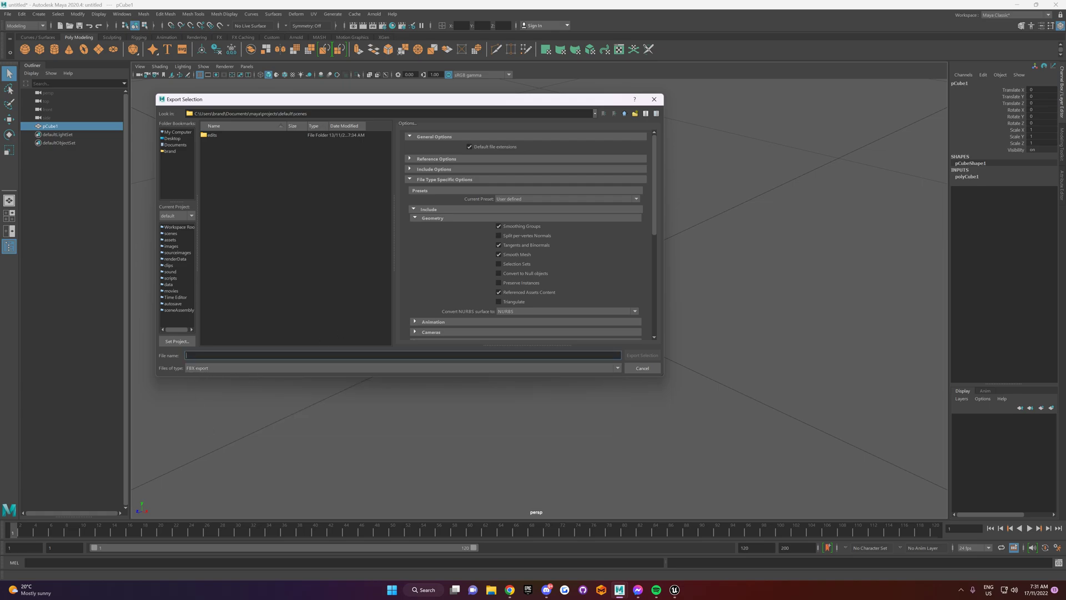
text(Cube)
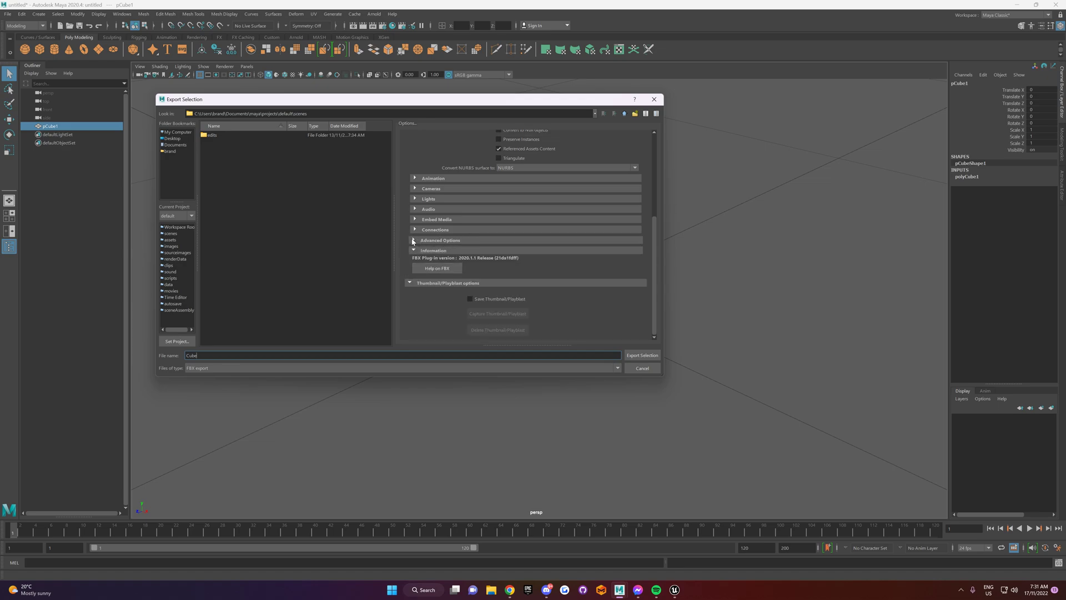
Export Cube.fbx to the Desktop with file units converted to Centimeters, then switch to Unreal Engine
click(414, 240)
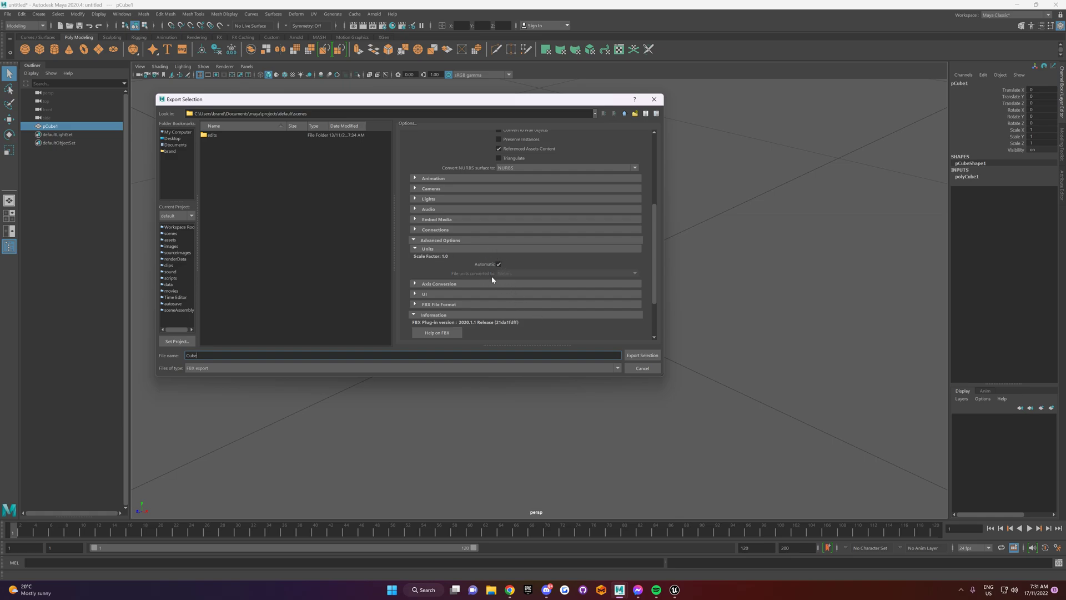
click(632, 274)
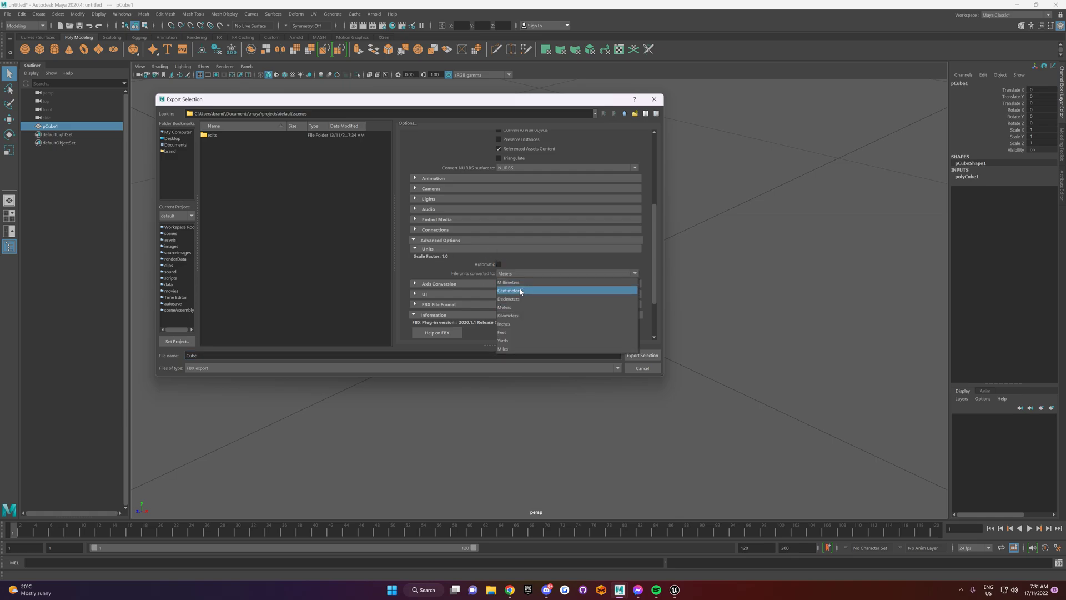
click(509, 289)
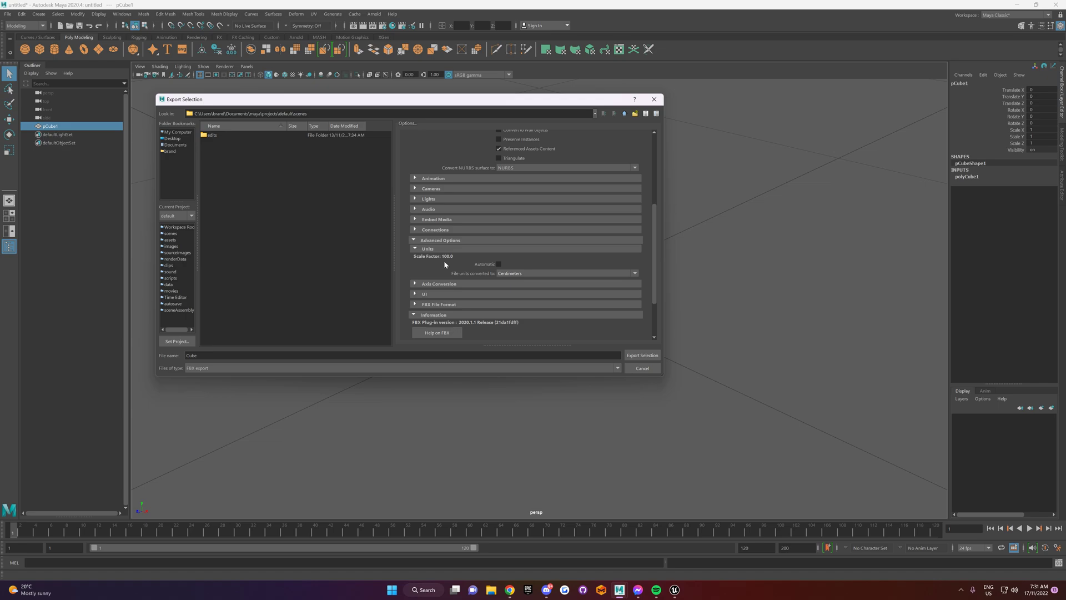
mouse_move(446, 265)
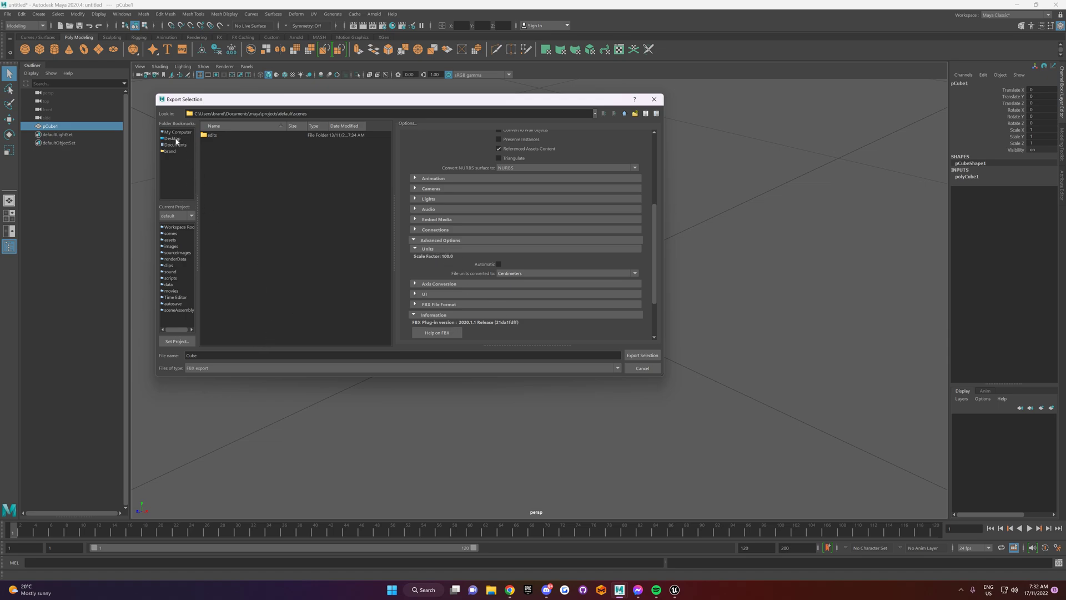
click(174, 138)
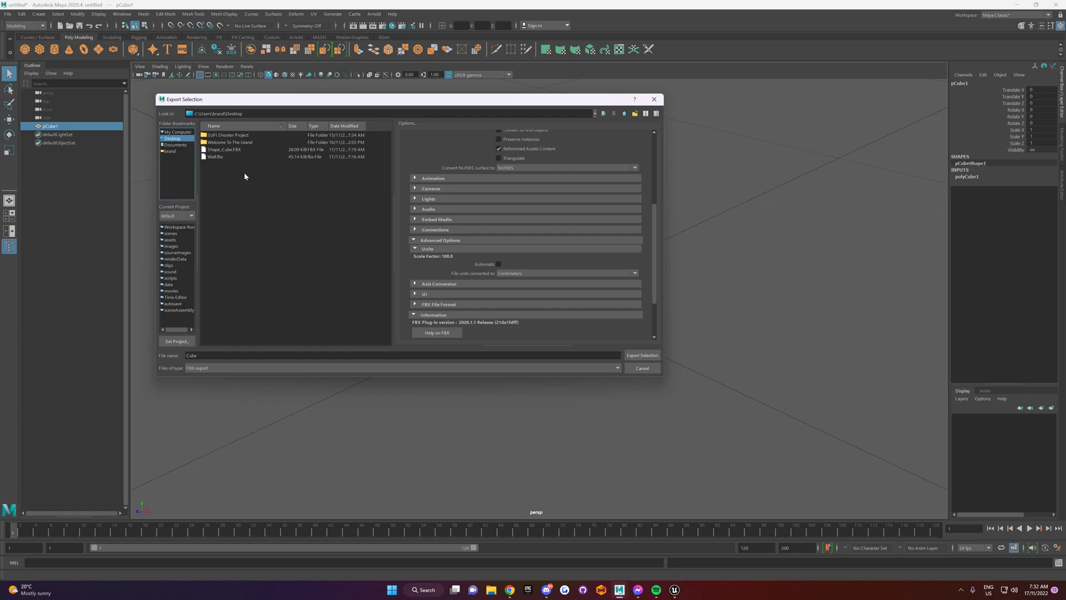
click(641, 356)
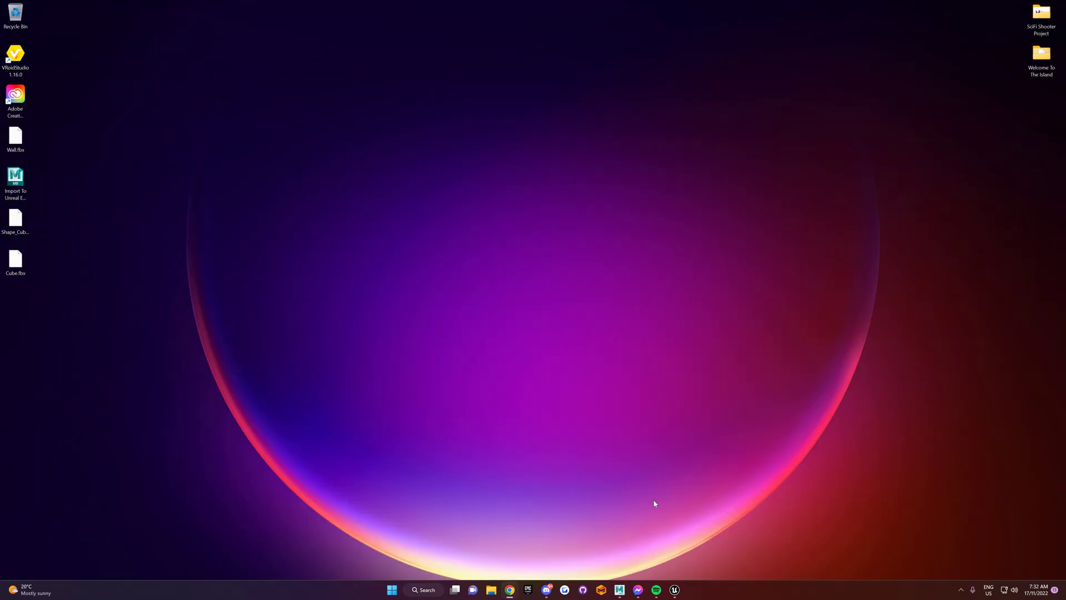
click(674, 590)
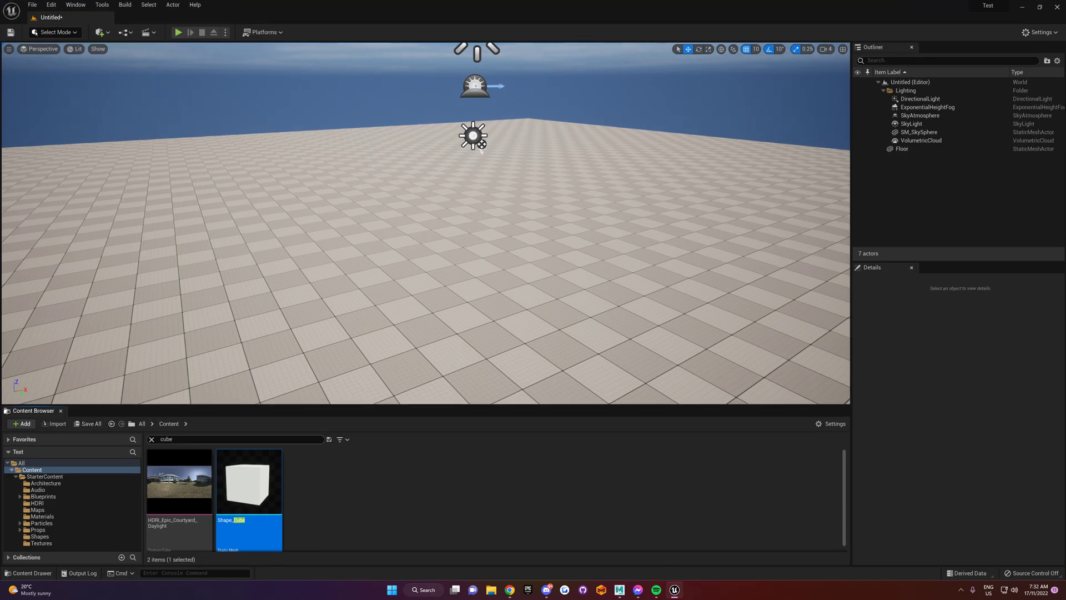
Import Desktop/Cube.fbx into the Content folder and dismiss the message log
click(151, 439)
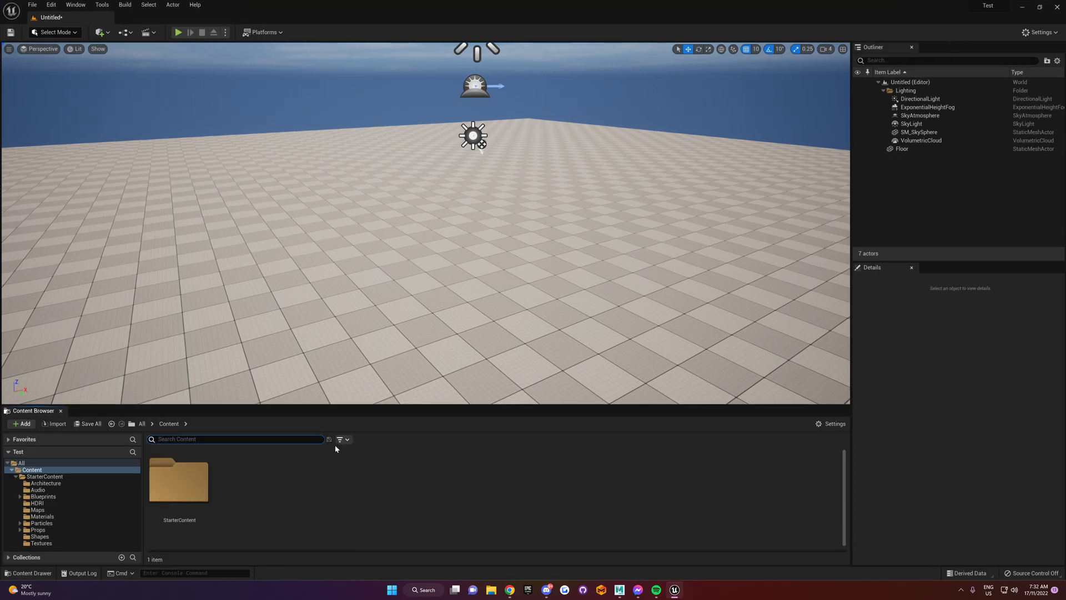
click(22, 423)
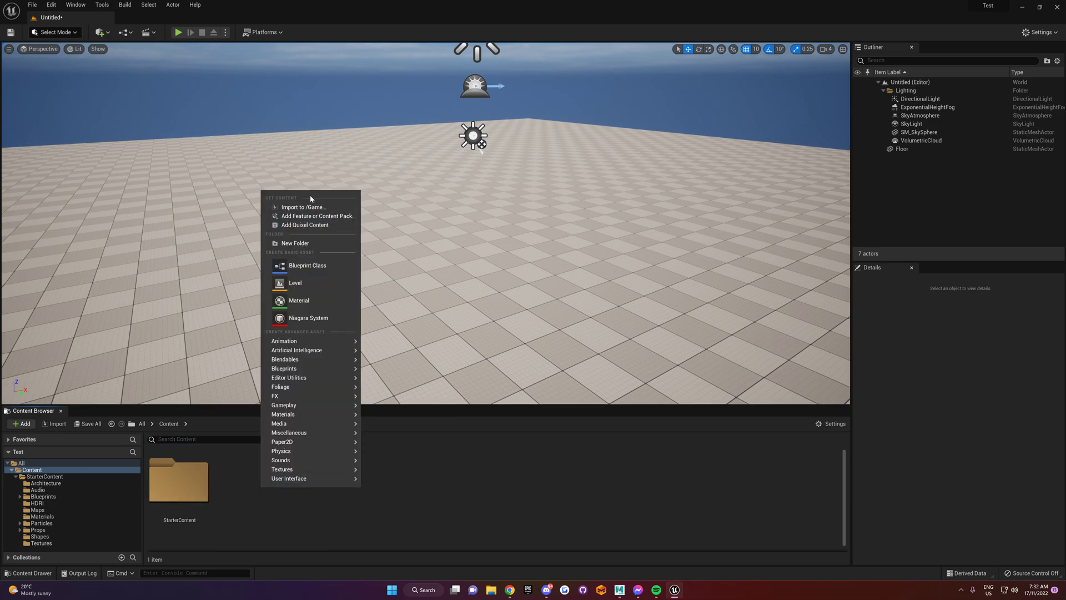
click(304, 207)
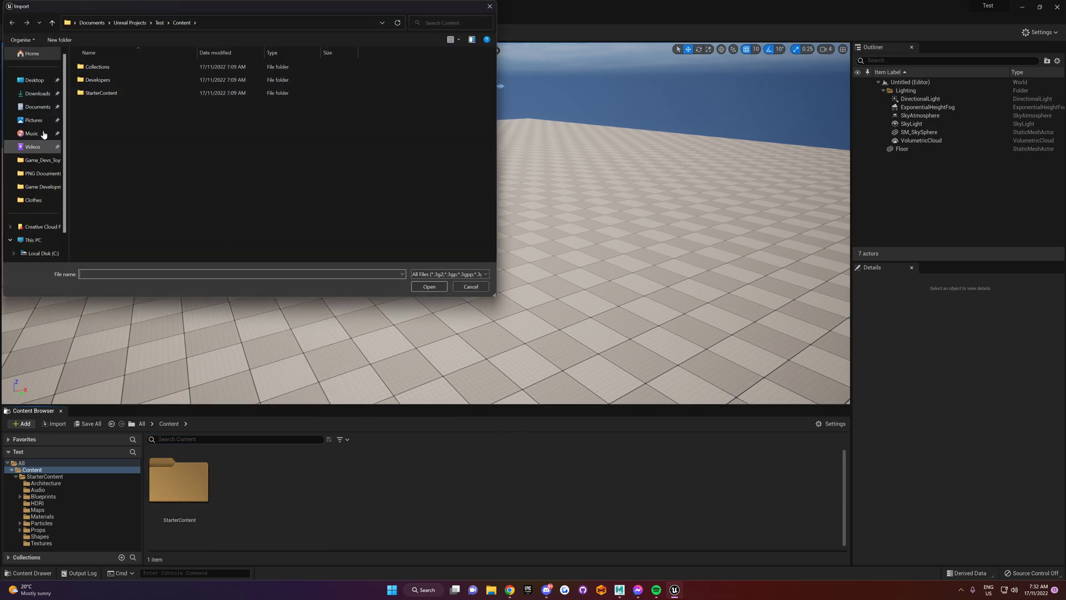
click(32, 80)
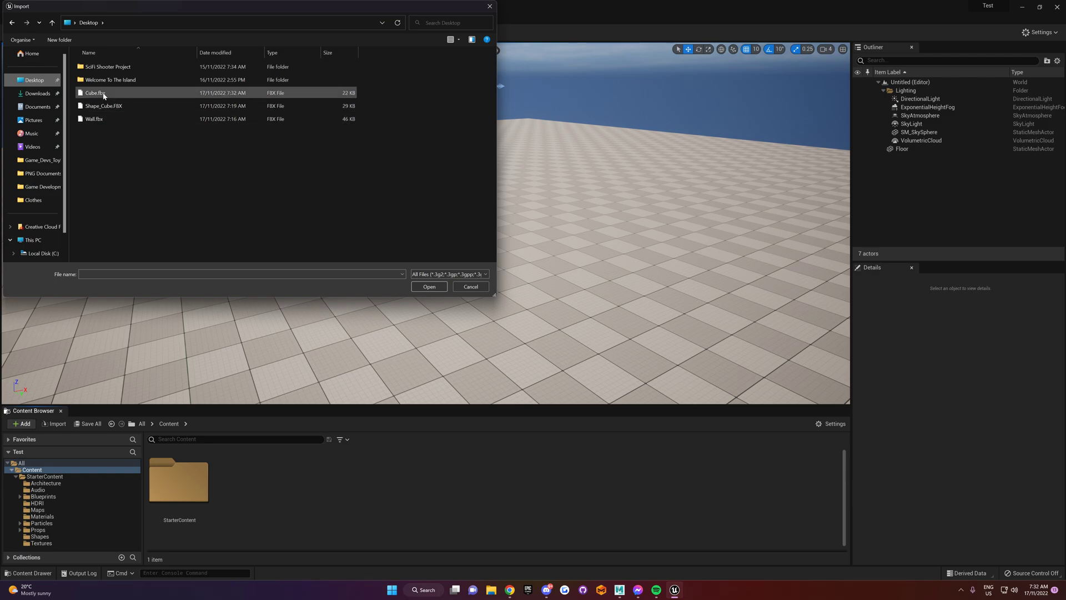
click(428, 287)
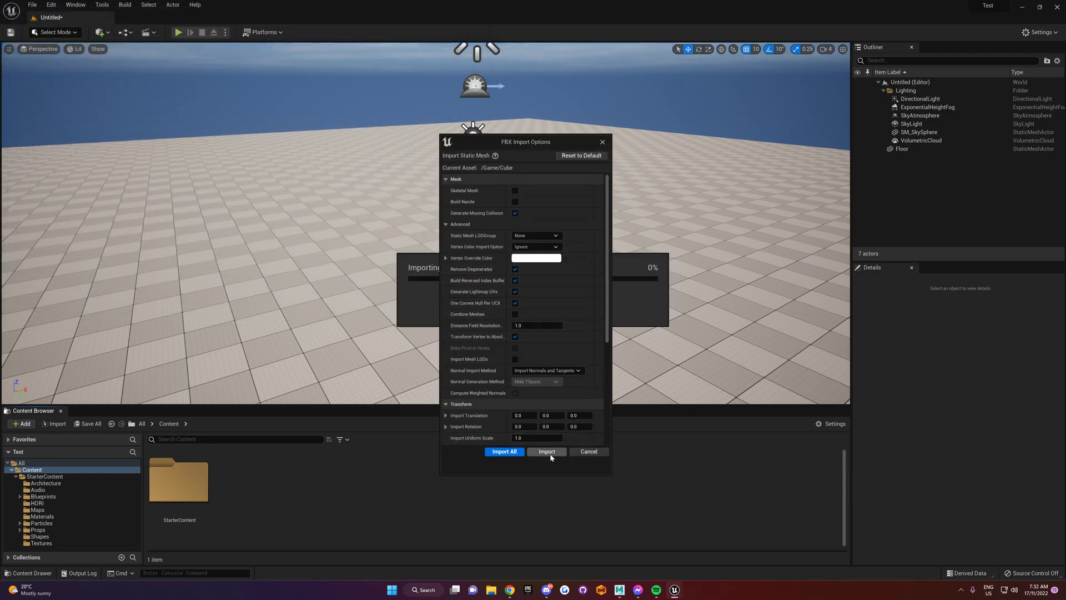
click(546, 451)
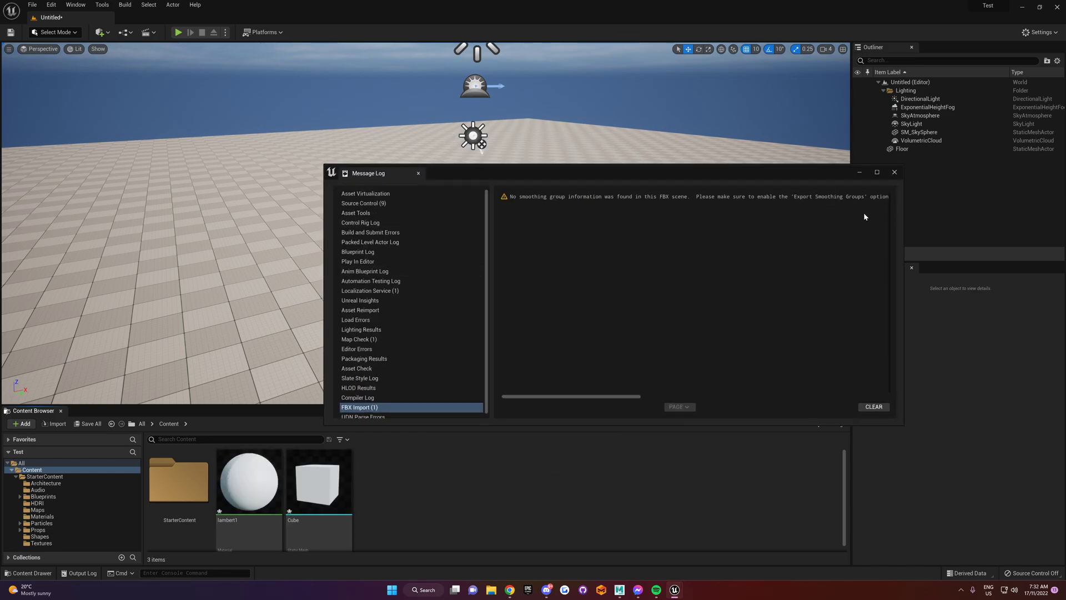
click(892, 172)
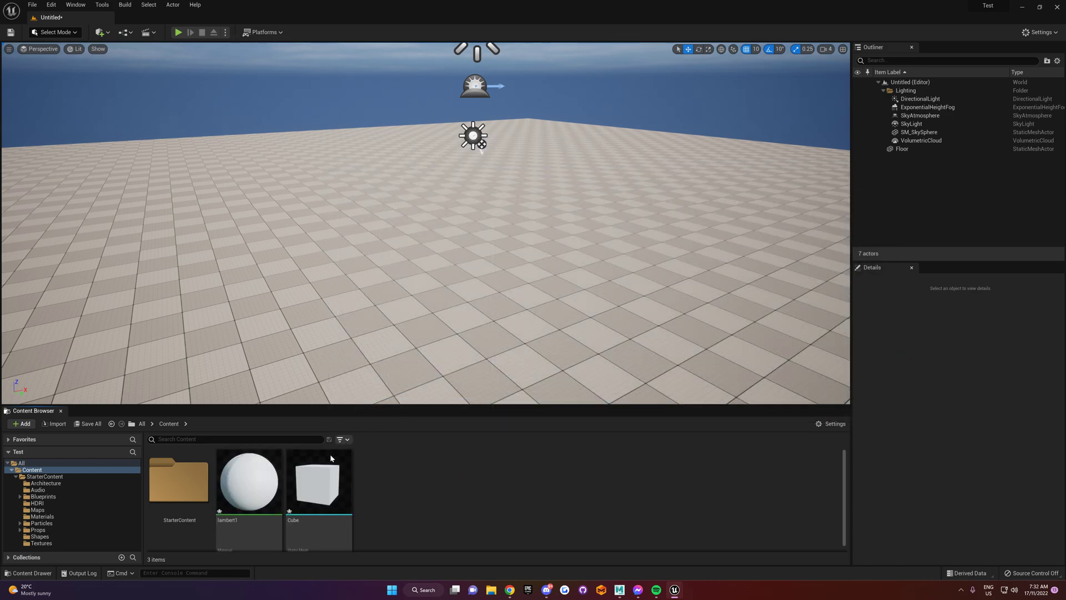
Place the imported Cube onto the level floor and shift it slightly to the left
drag(318, 480, 430, 322)
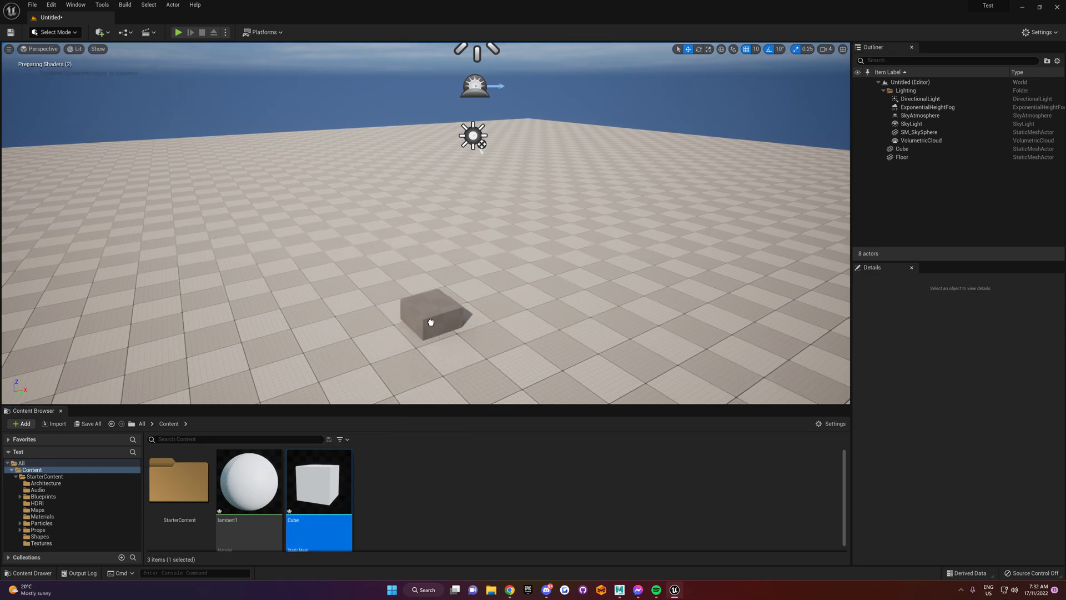
click(435, 315)
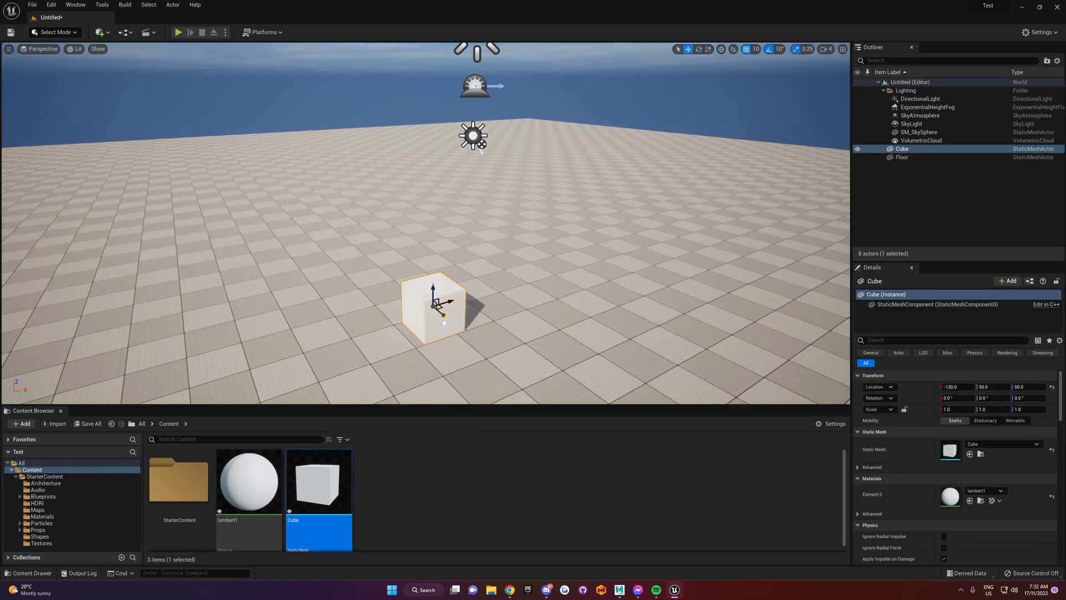
drag(436, 307, 425, 309)
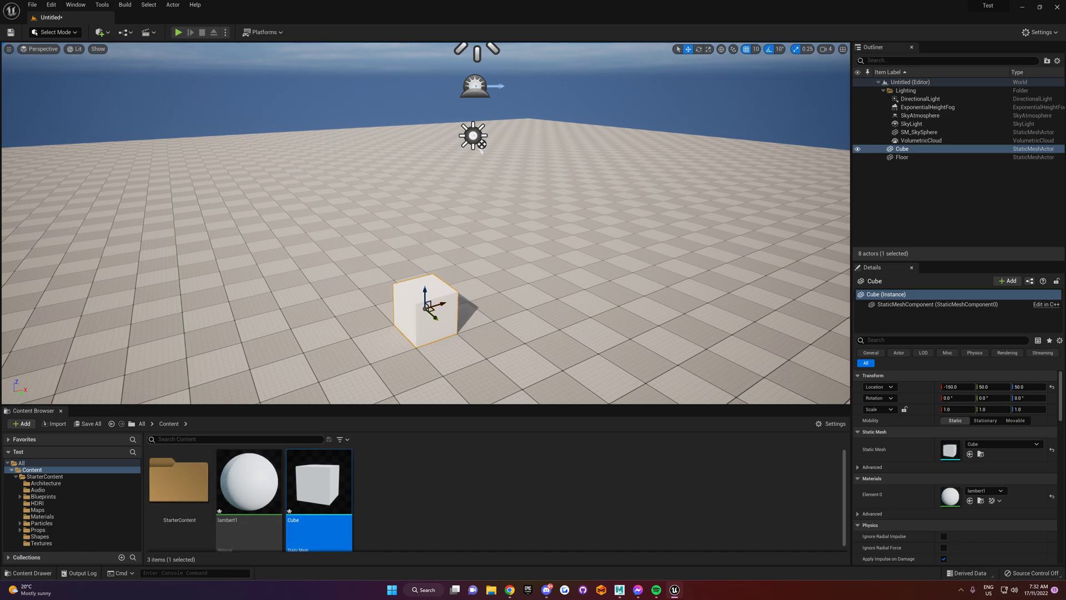
Search 'cube' and place the built-in Shape_Cube beside the imported Cube for size comparison
text(cube)
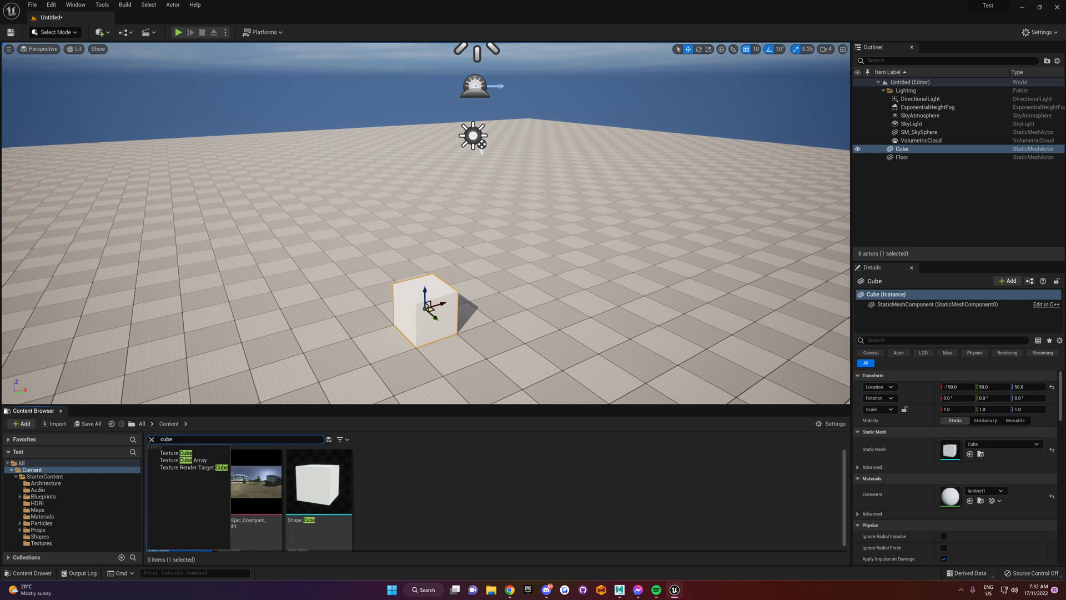
mouse_move(317, 483)
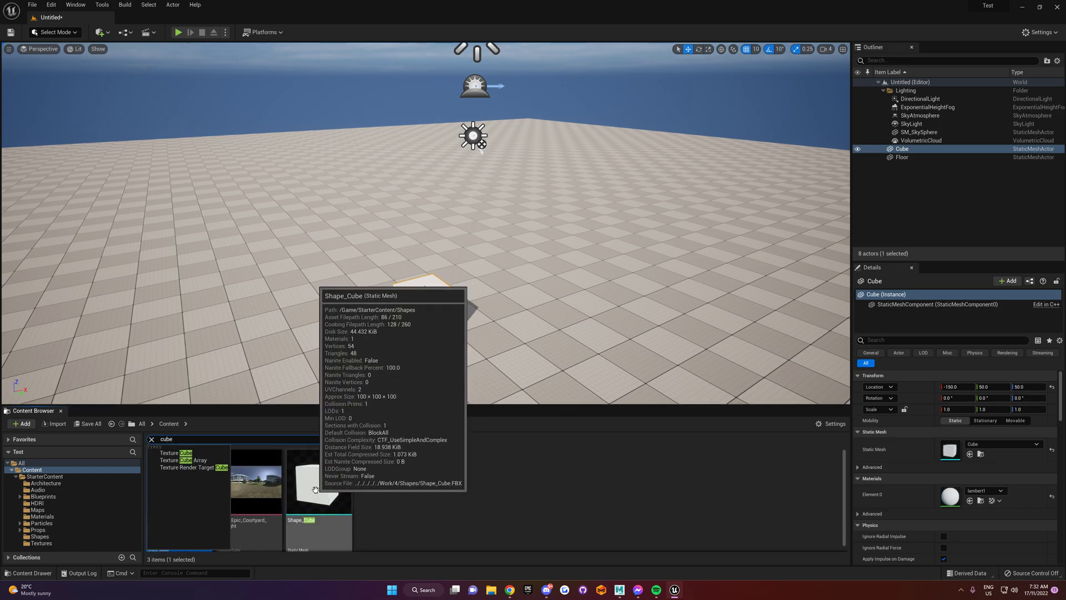
drag(318, 484, 496, 285)
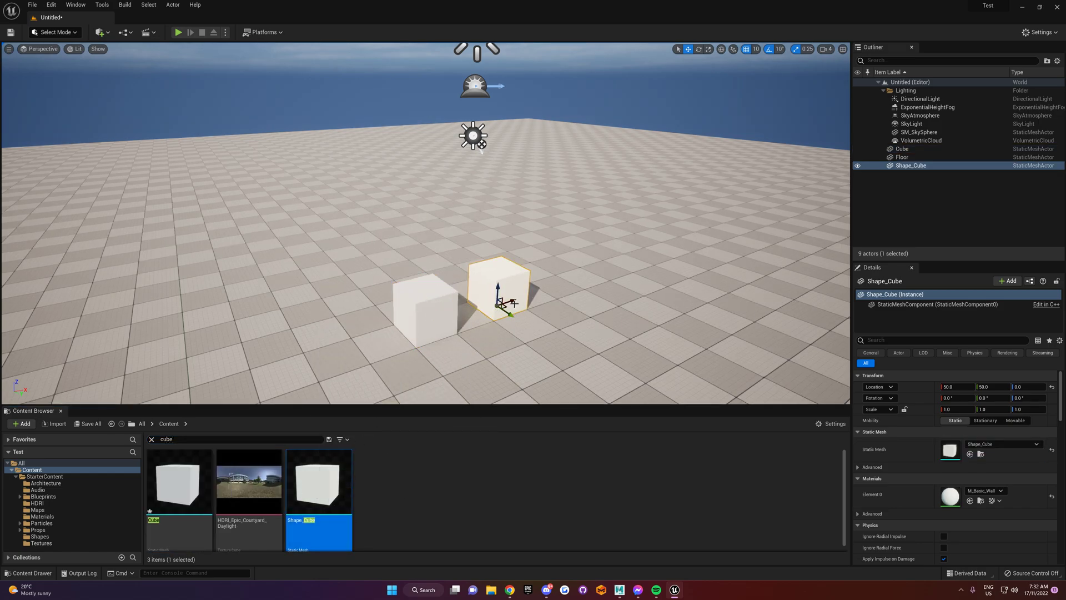